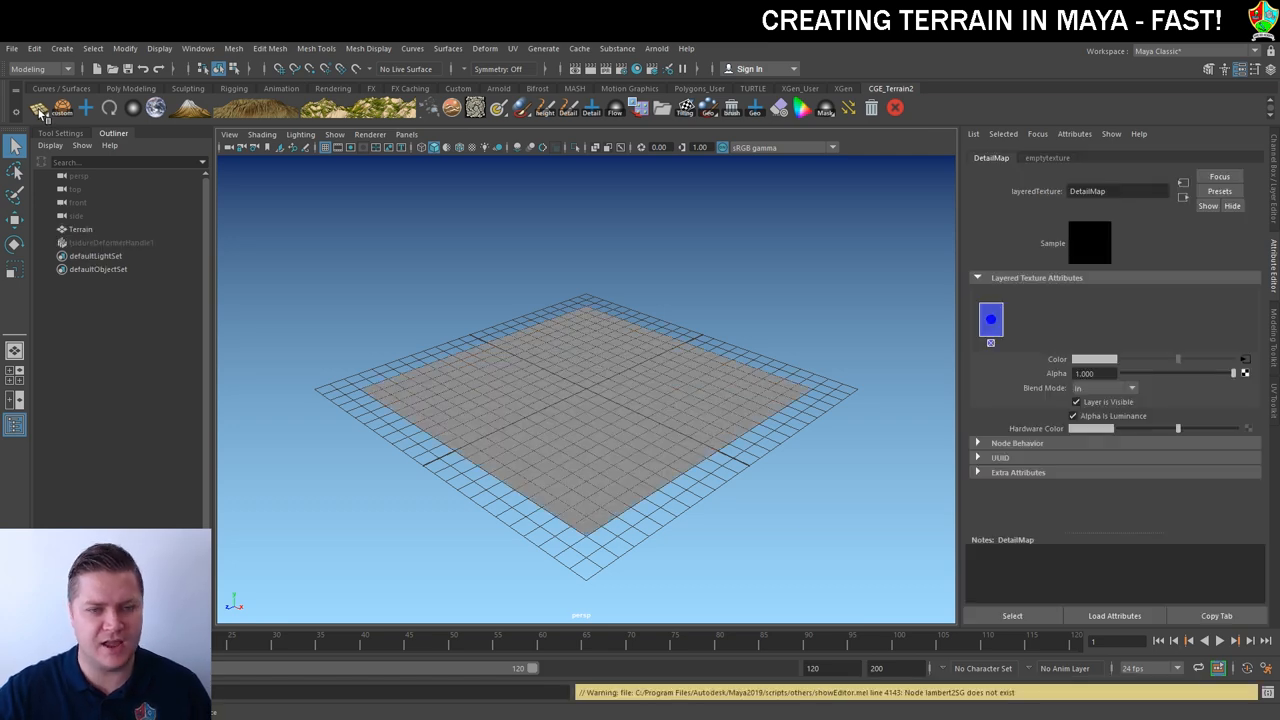
- Displace the Terrain plane and raise its place3dTexture handle above the plane
left_click(80, 228)
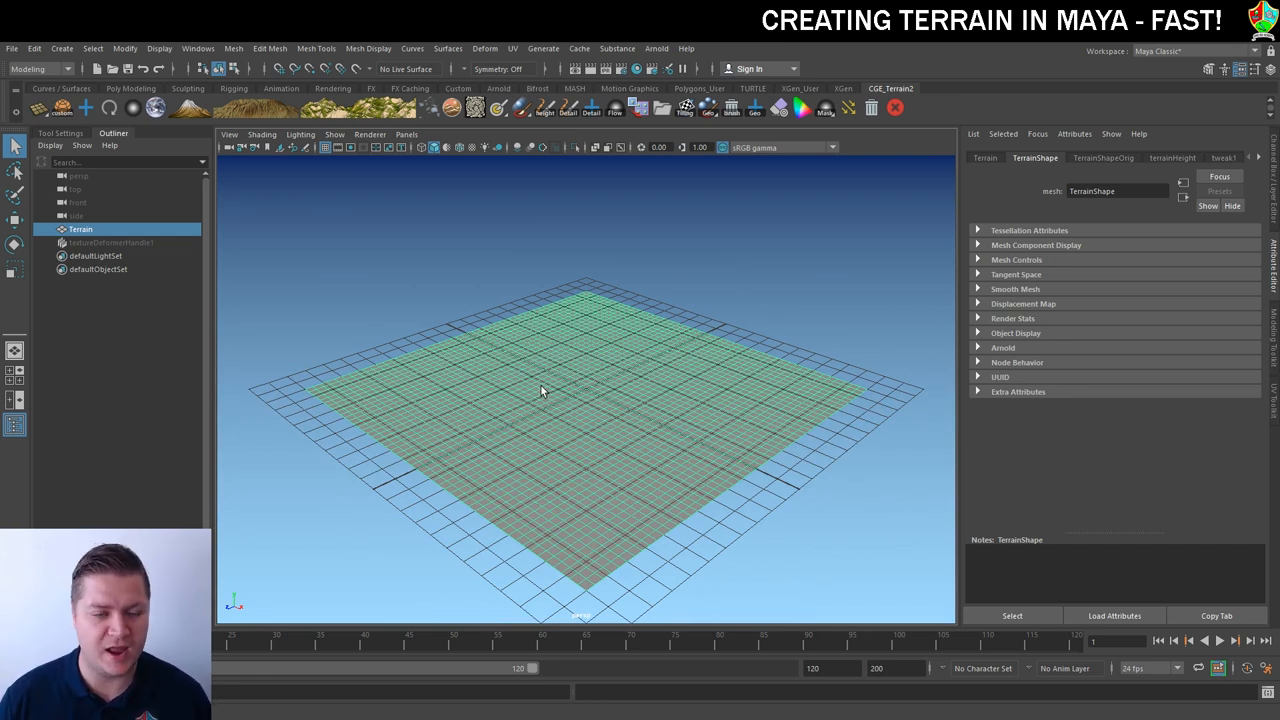
mouse_move(216, 232)
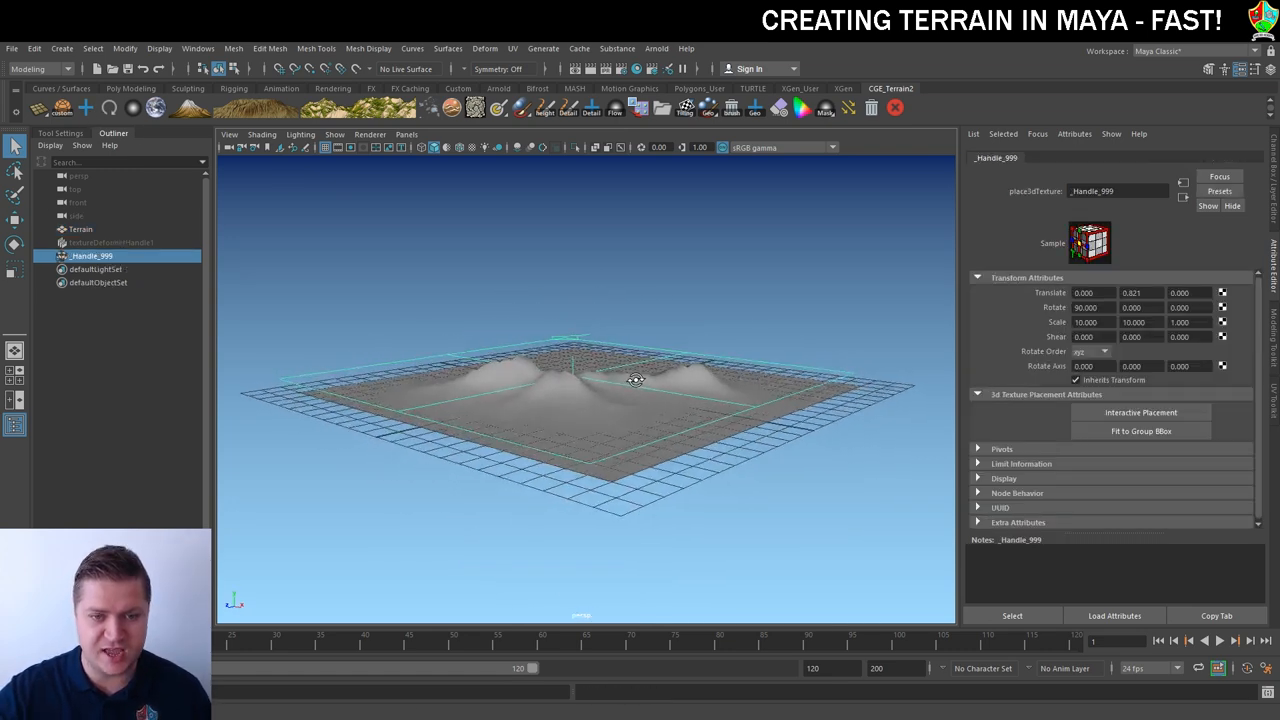
left_click_drag(636, 380, 640, 400)
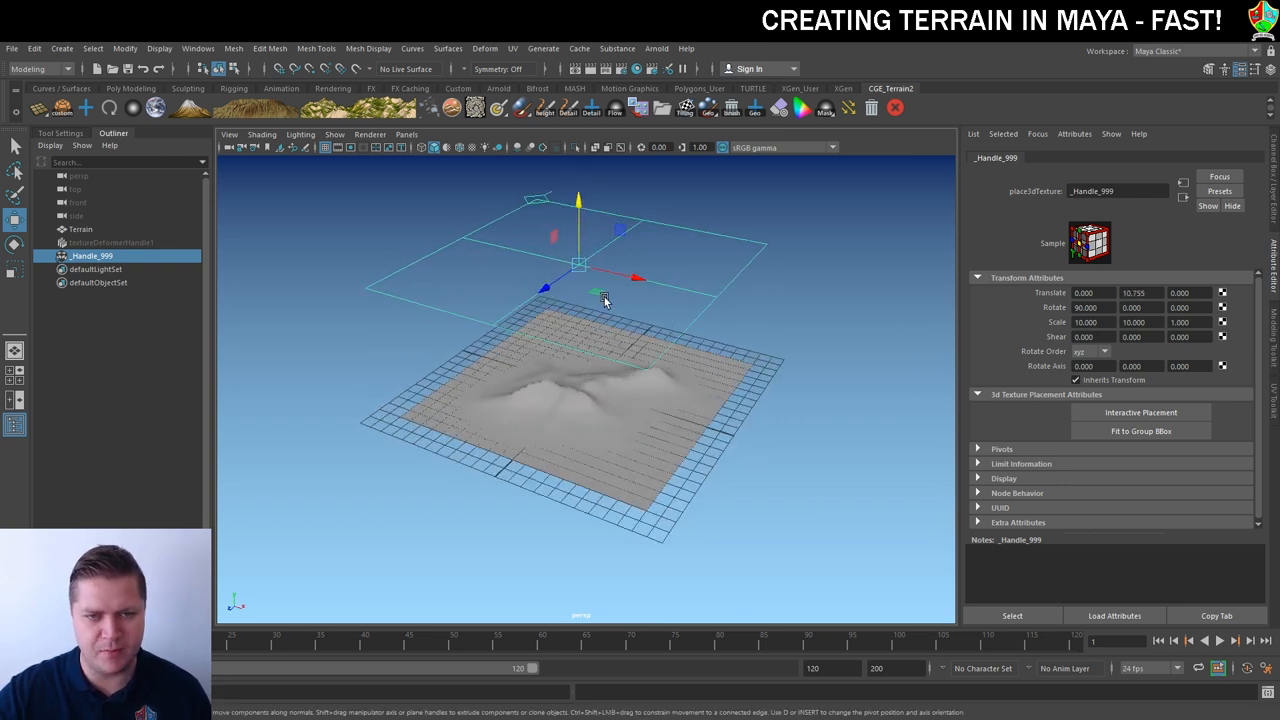
left_click_drag(600, 300, 556, 344)
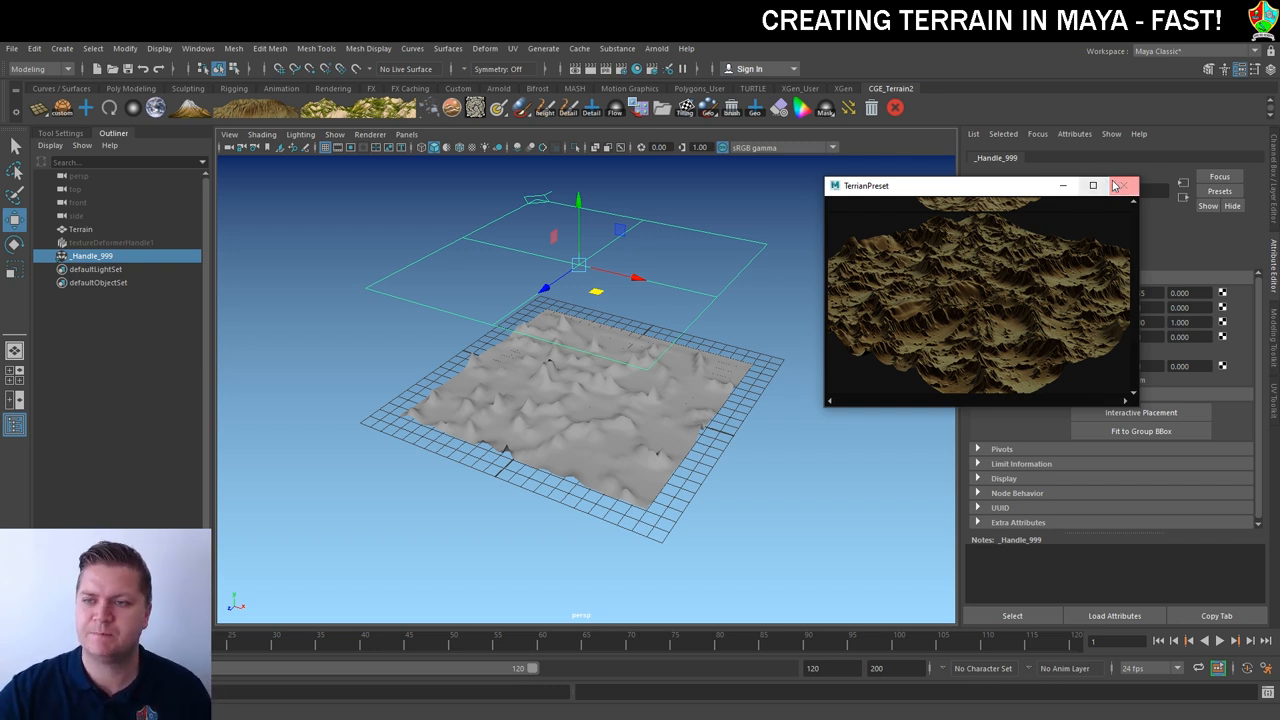
- Close the TerrainPreset window after choosing the rocky preset
left_click(1120, 184)
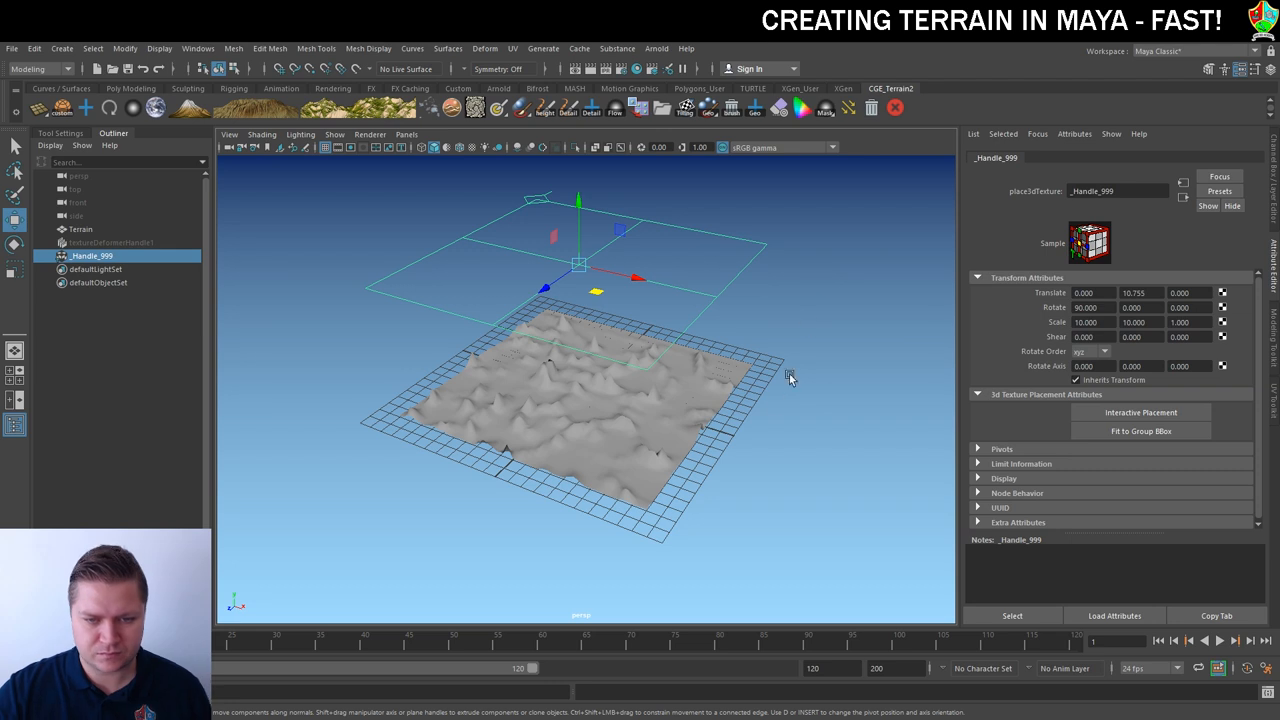
mouse_move(756, 390)
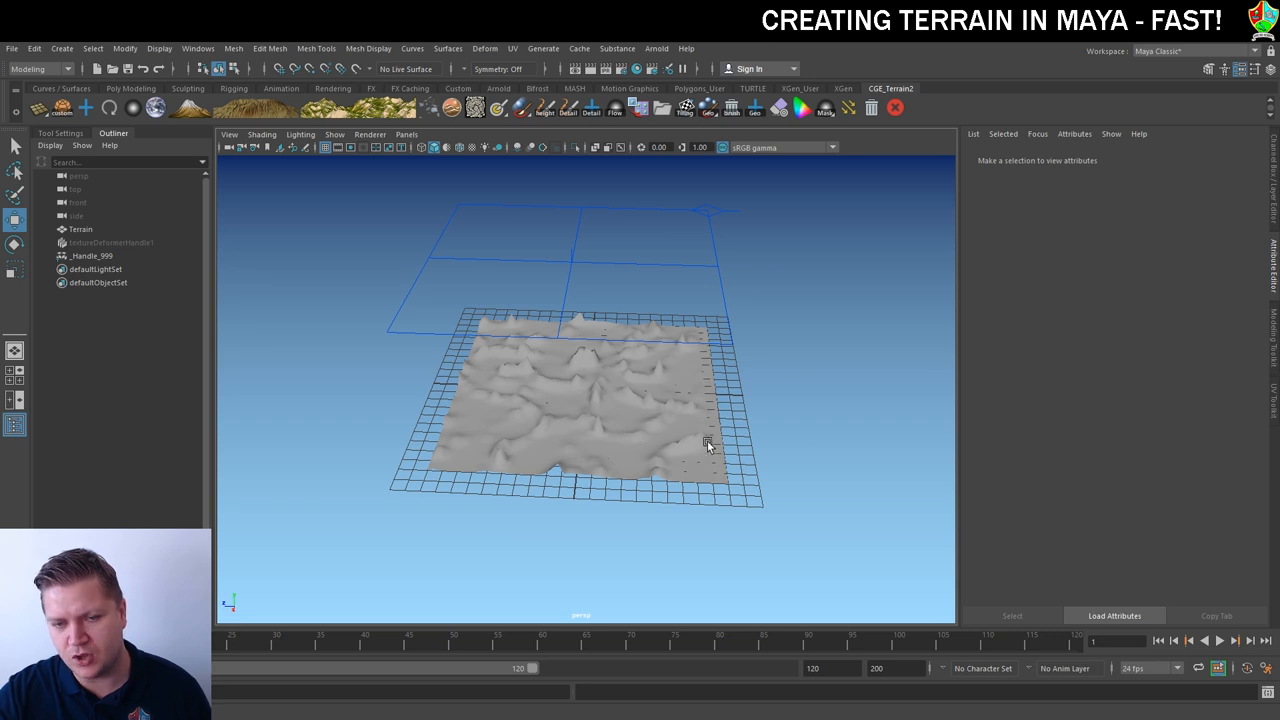
- Scale the terrain placement handle and rename it BaseTerrain in the Outliner
left_click(92, 256)
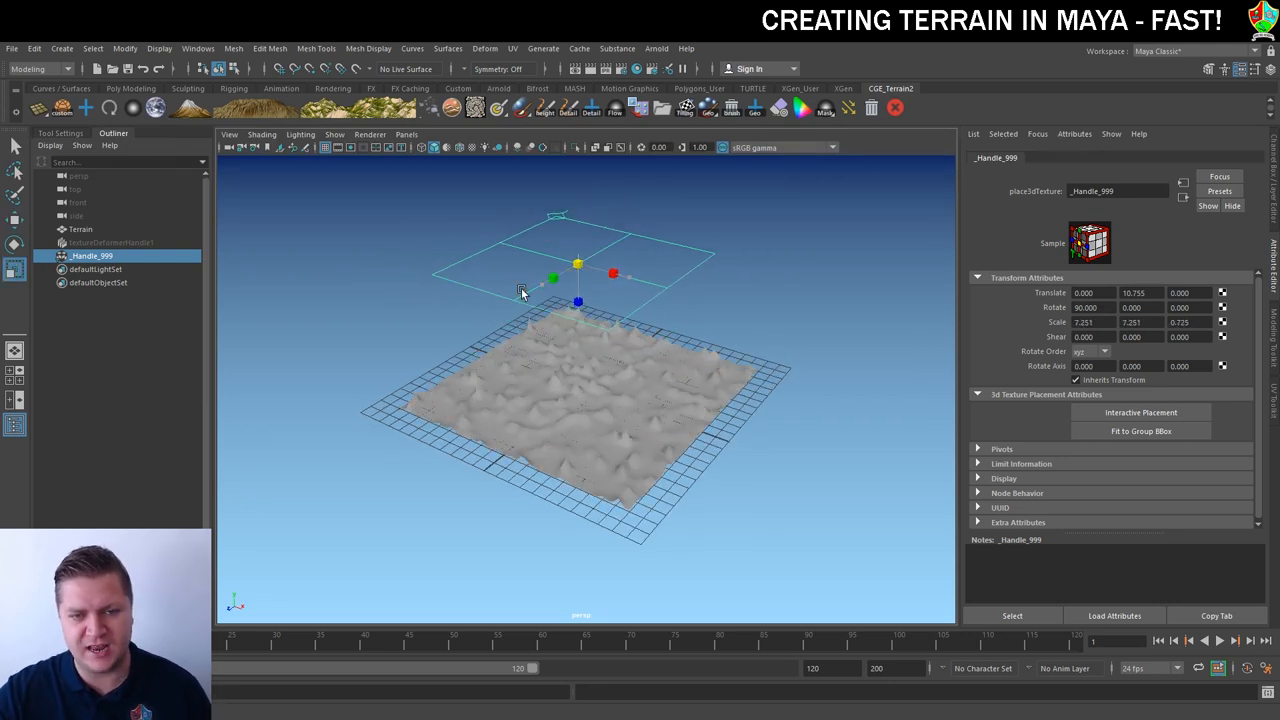
left_click_drag(612, 272, 680, 292)
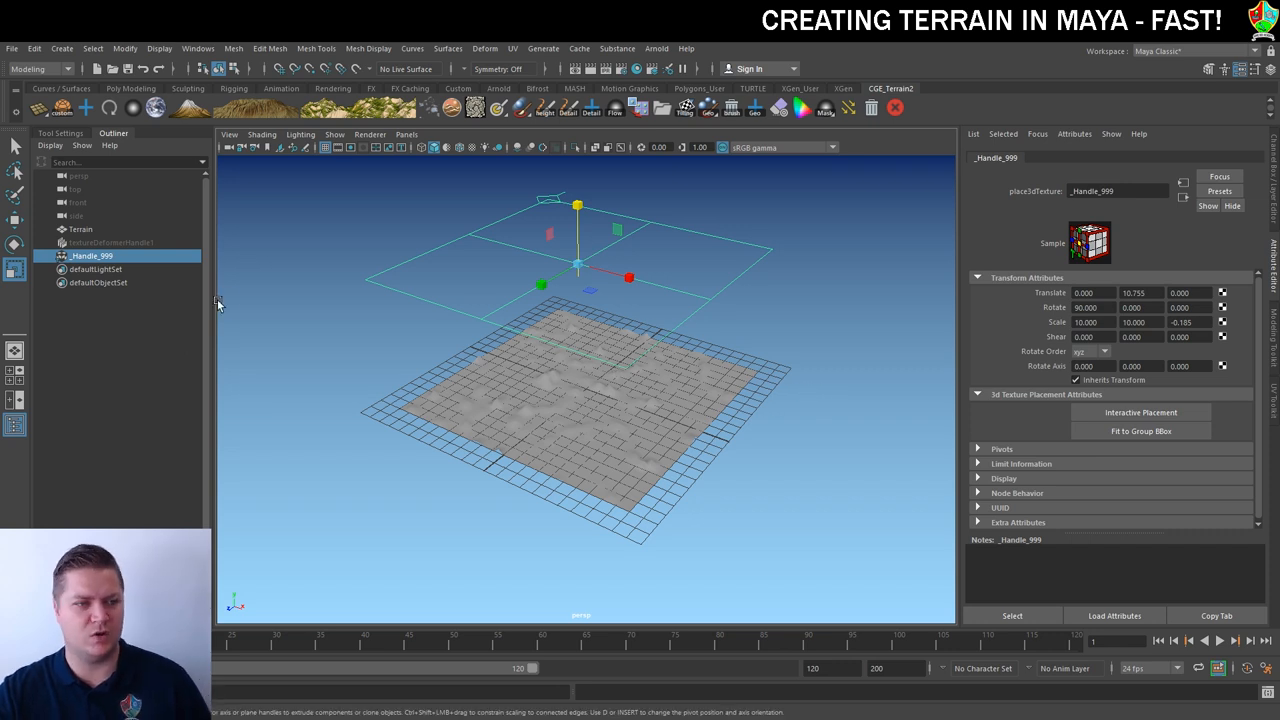
double_click(92, 256)
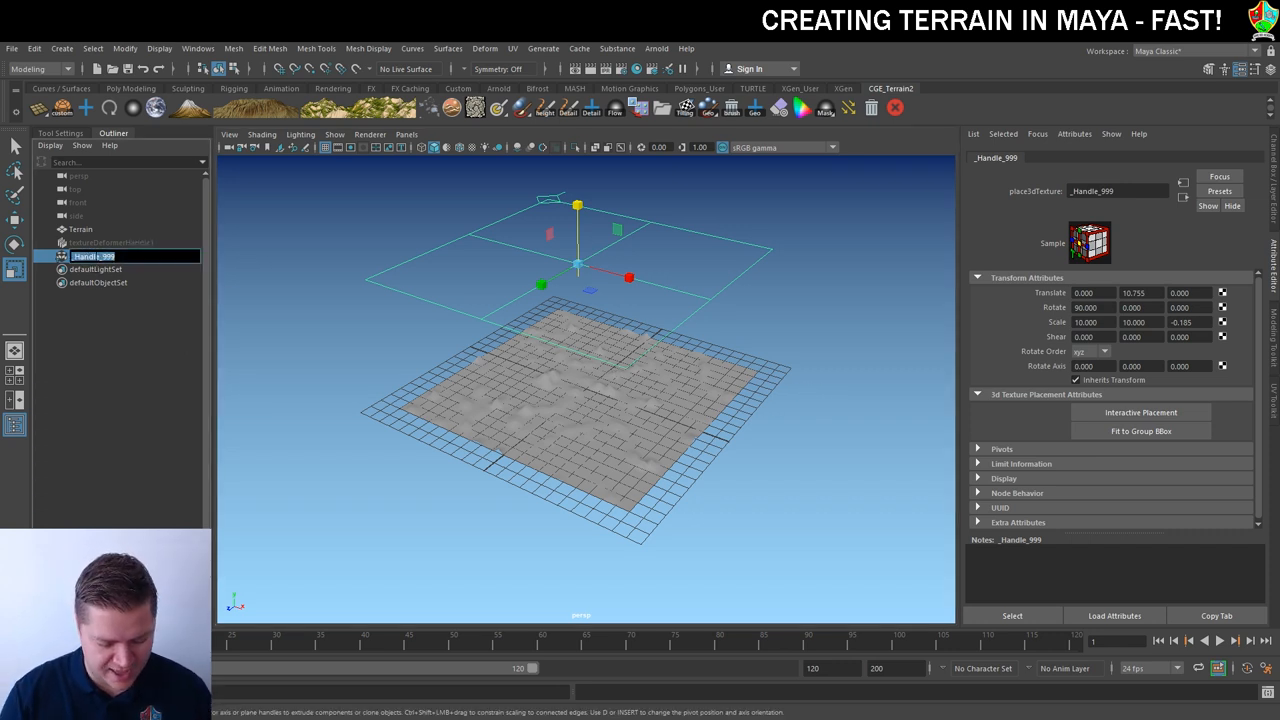
type("BaseTerrain")
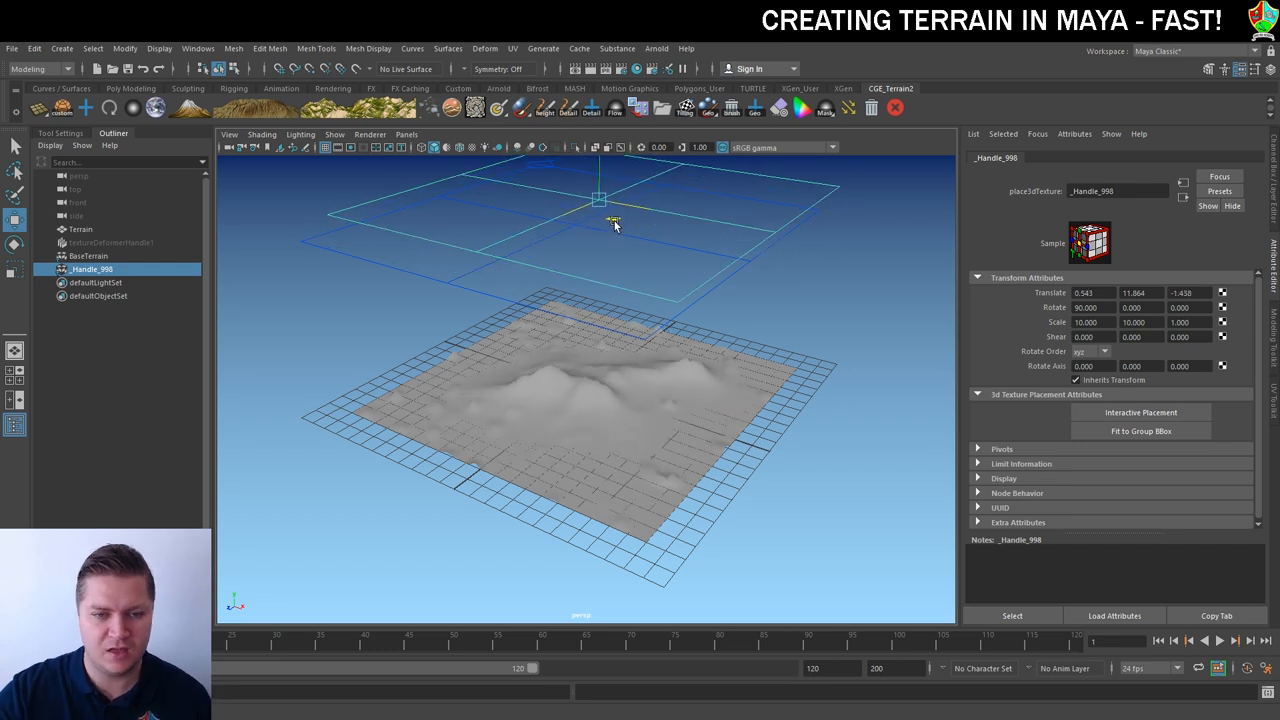
- Position the new layer's handle, choose the mountain preset and reselect the Terrain plane
left_click_drag(630, 216, 600, 230)
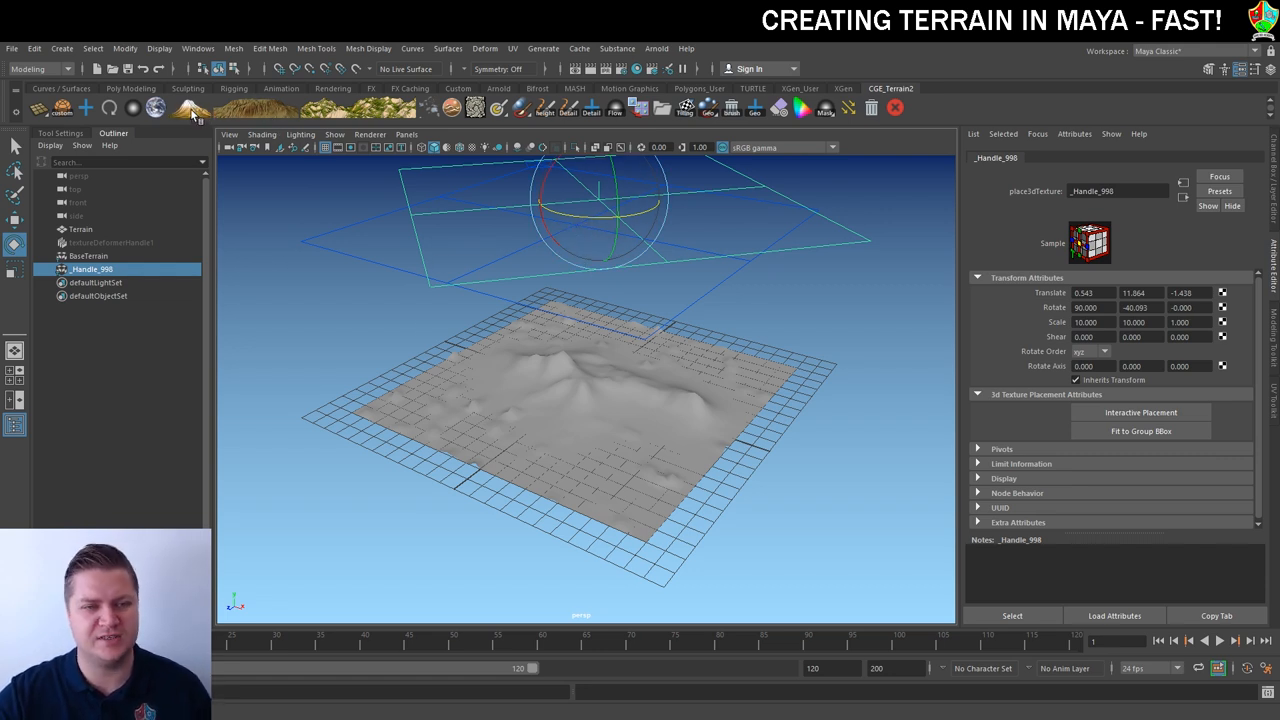
left_click(184, 108)
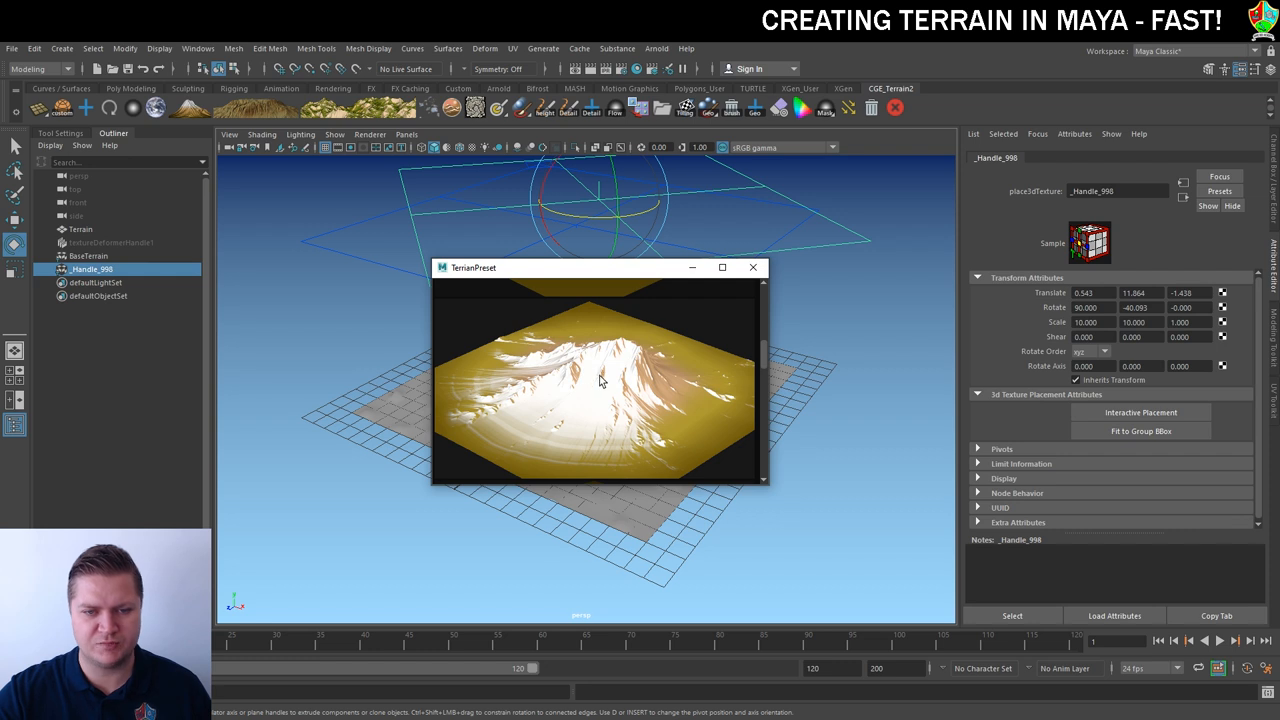
mouse_move(590, 272)
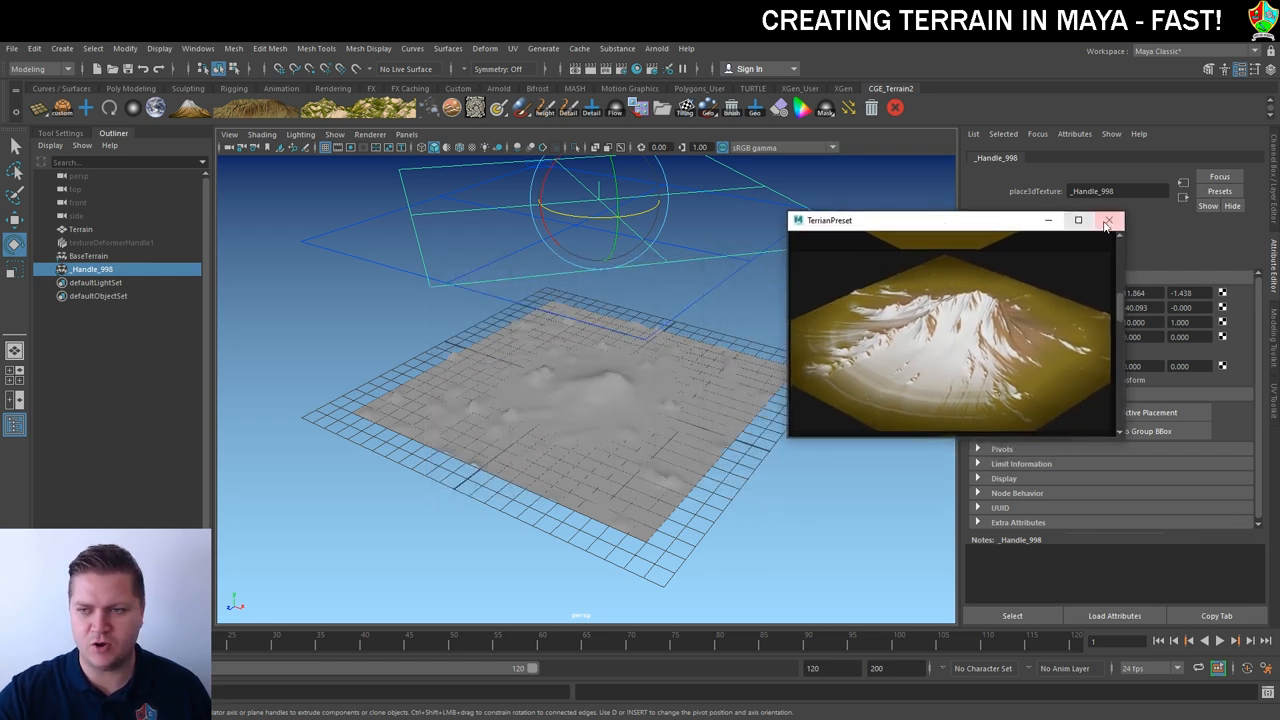
left_click(1108, 220)
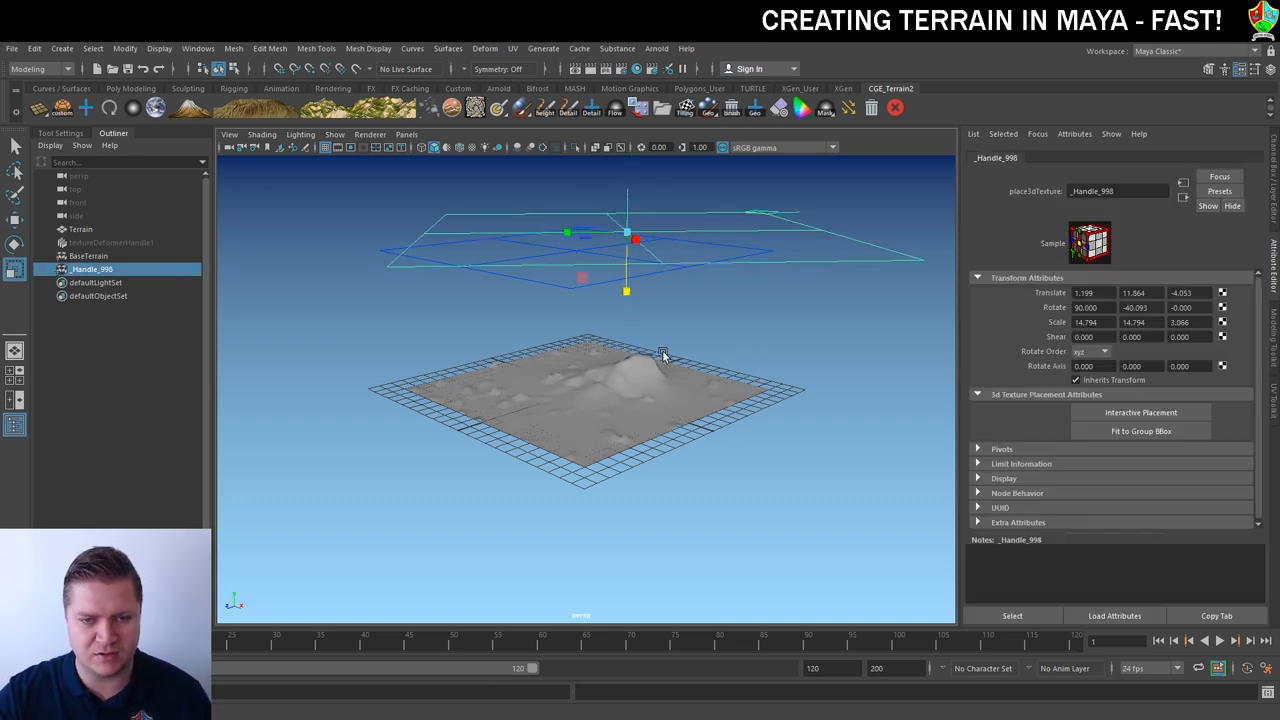
left_click(80, 228)
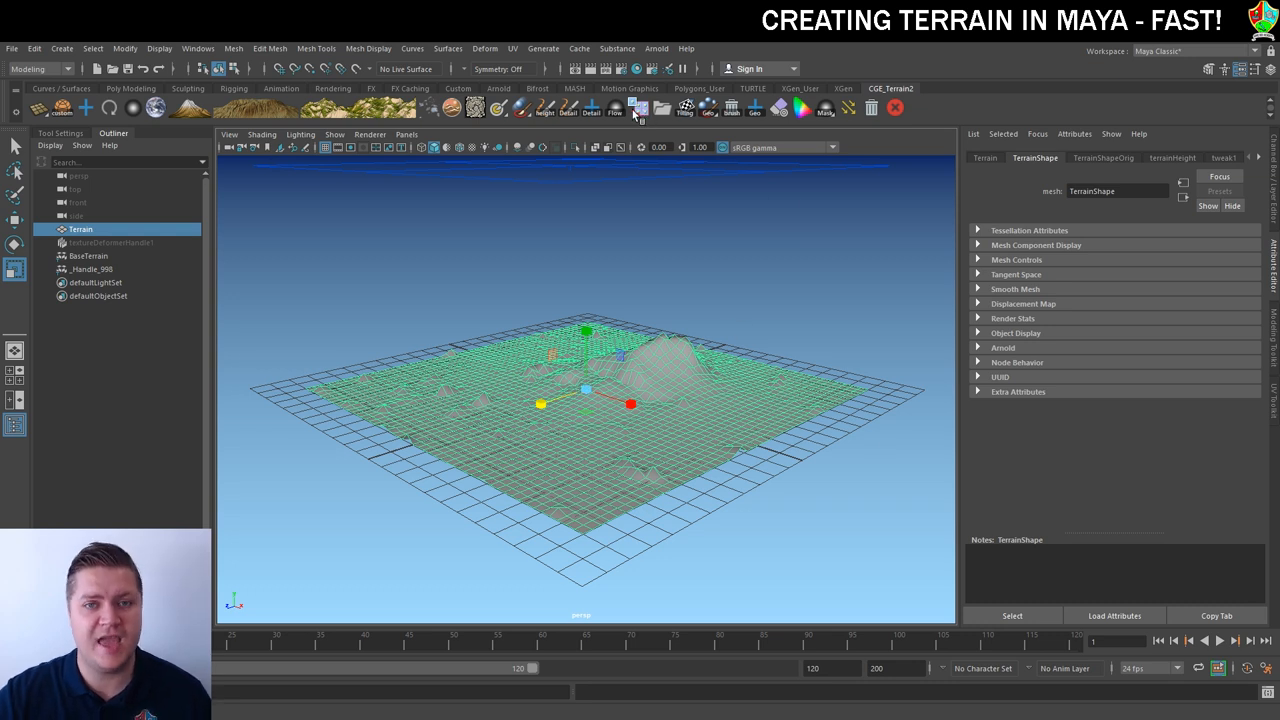
- Apply a higher Division Level to the Terrain plane in Terrain Subdivision Control
left_click(636, 108)
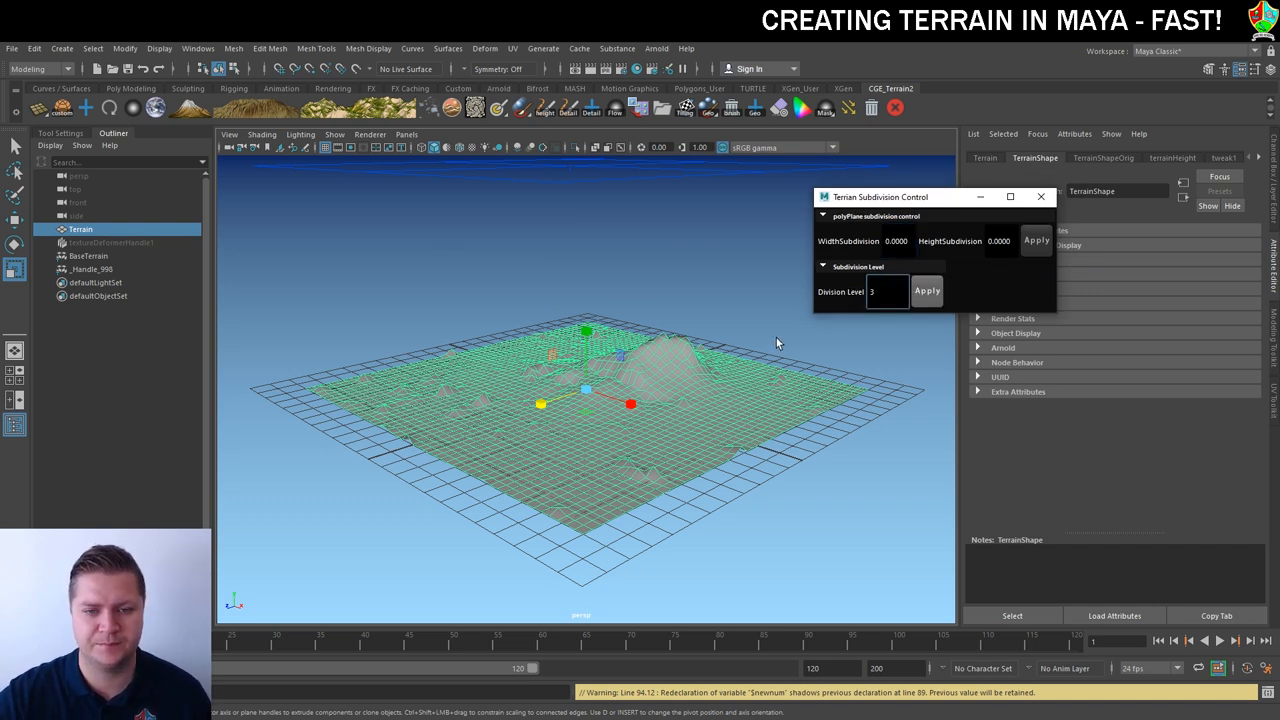
left_click(926, 292)
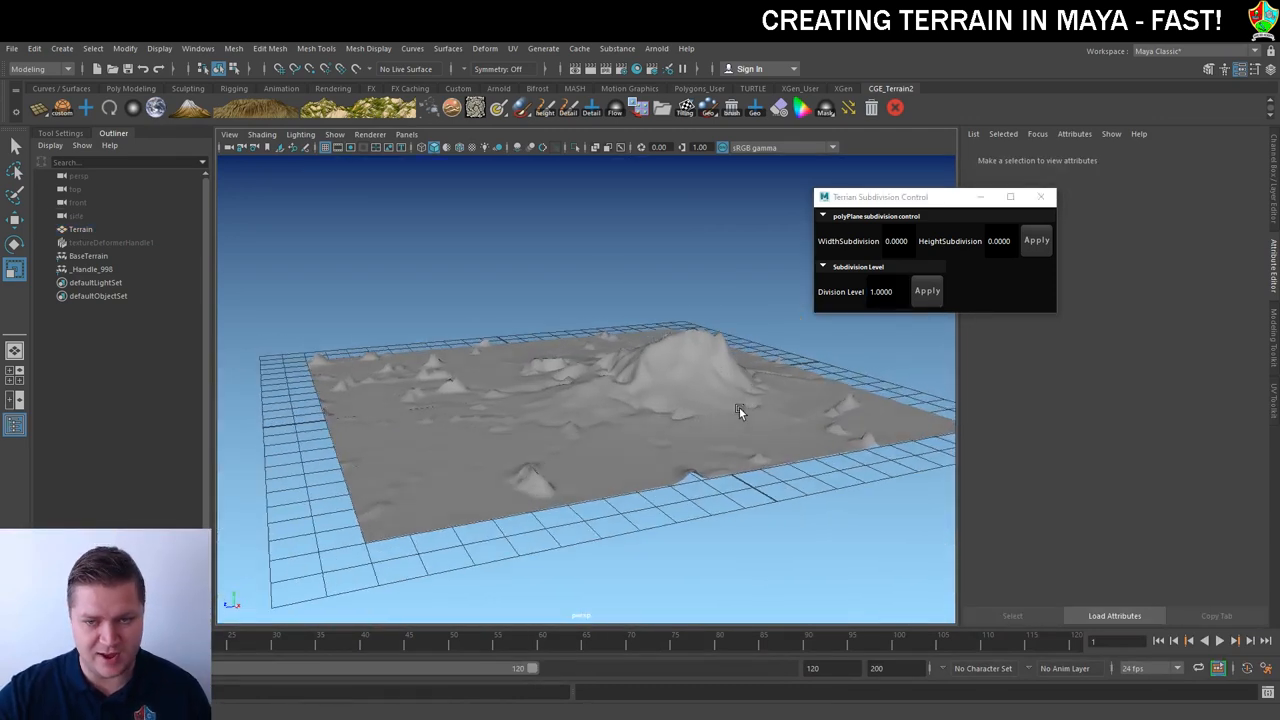
left_click_drag(740, 412, 718, 420)
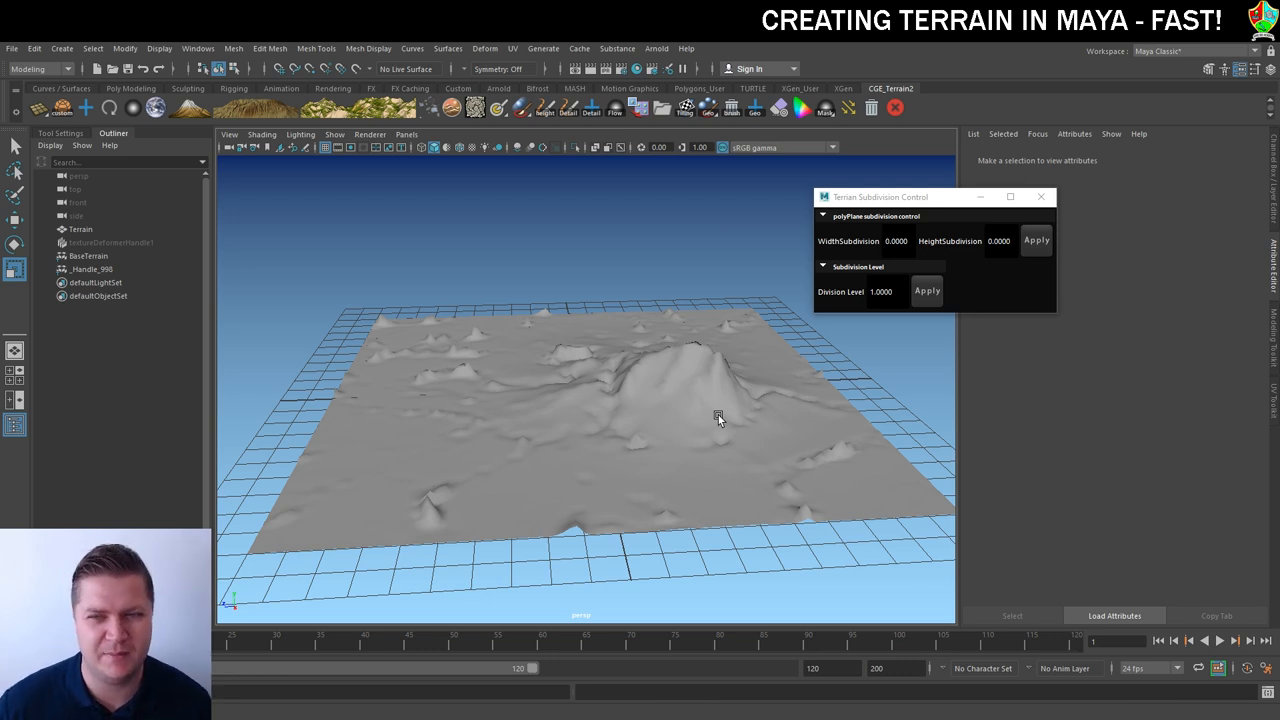
left_click(80, 228)
type("3")
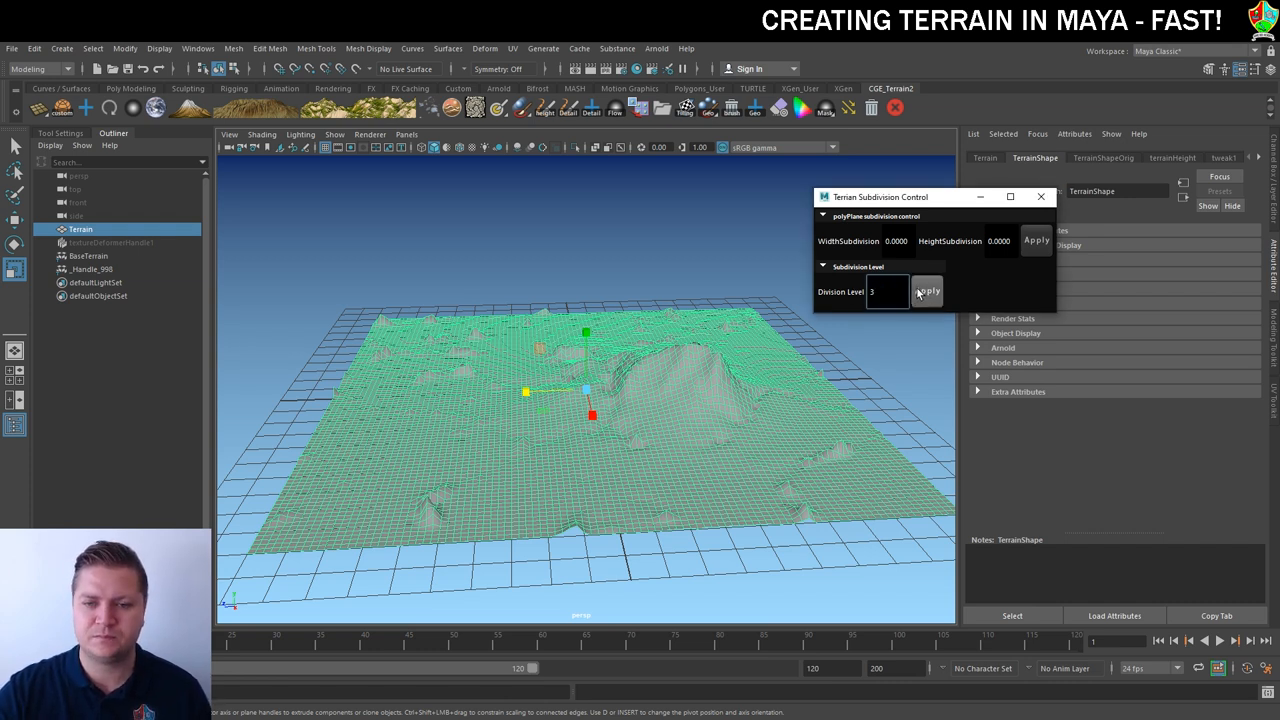
left_click(928, 292)
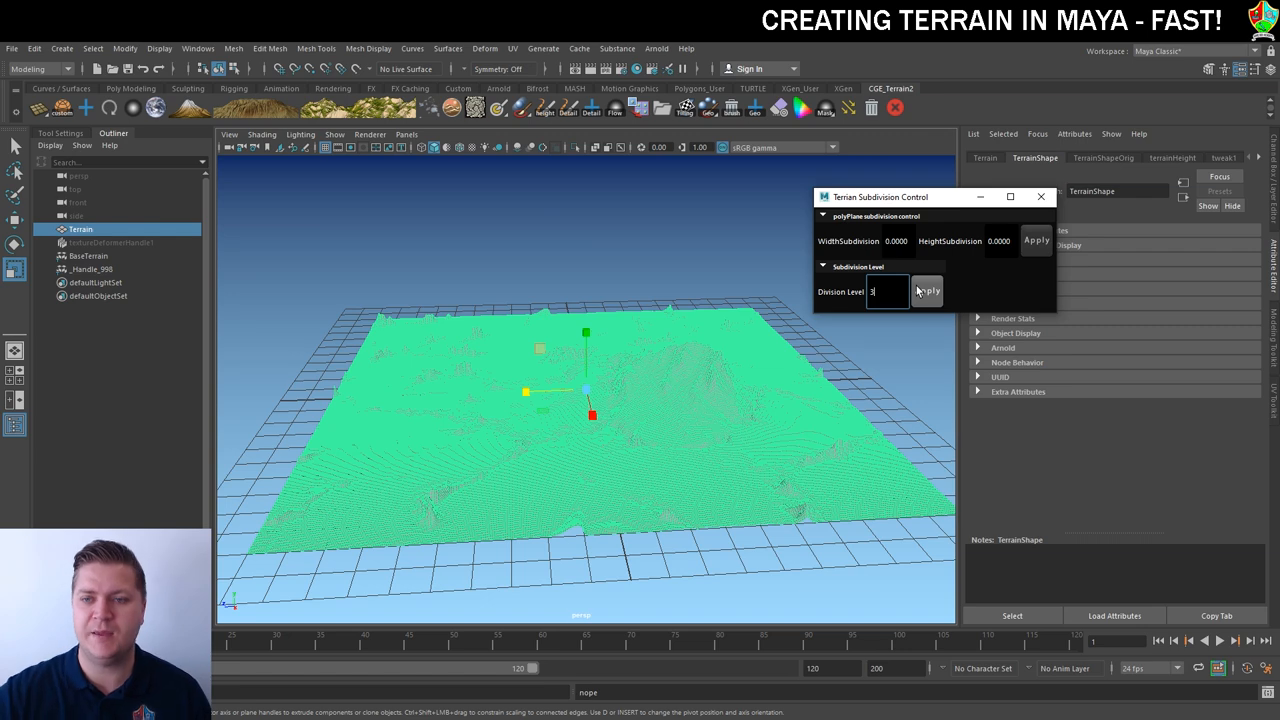
left_click(926, 290)
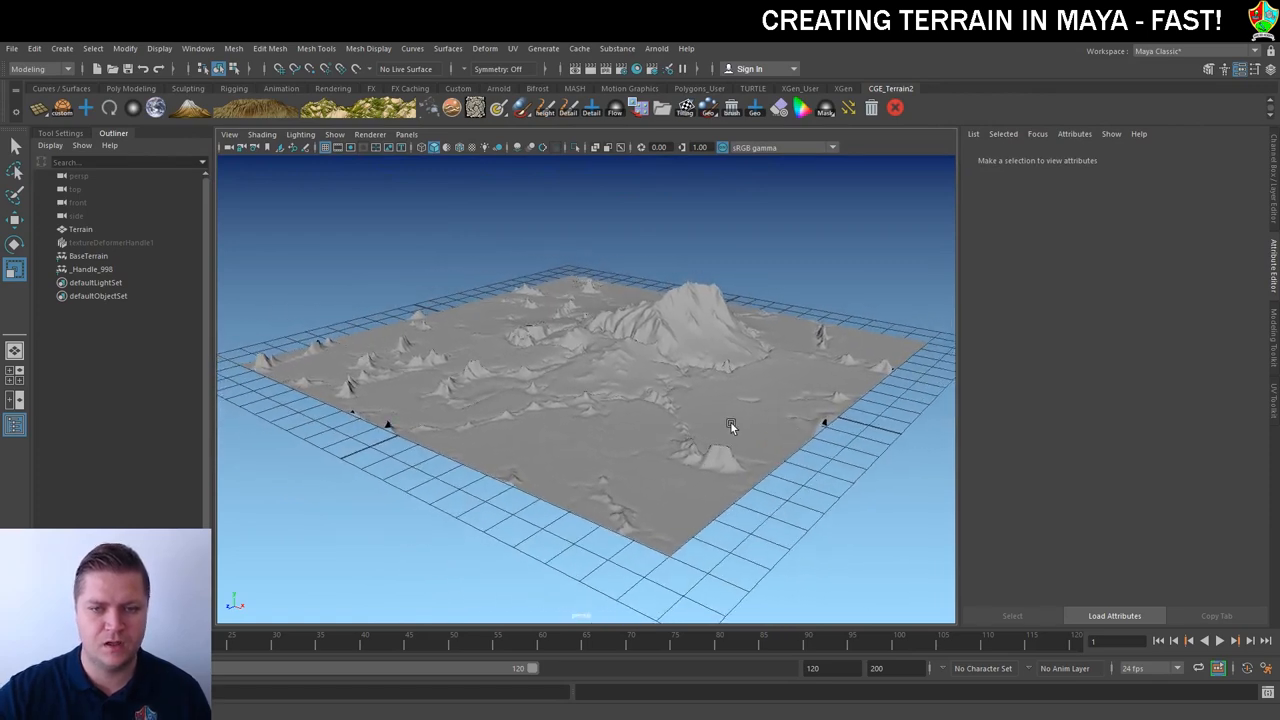
- Select the Terrain plane and show it textured in the viewport (key 5)
left_click(80, 228)
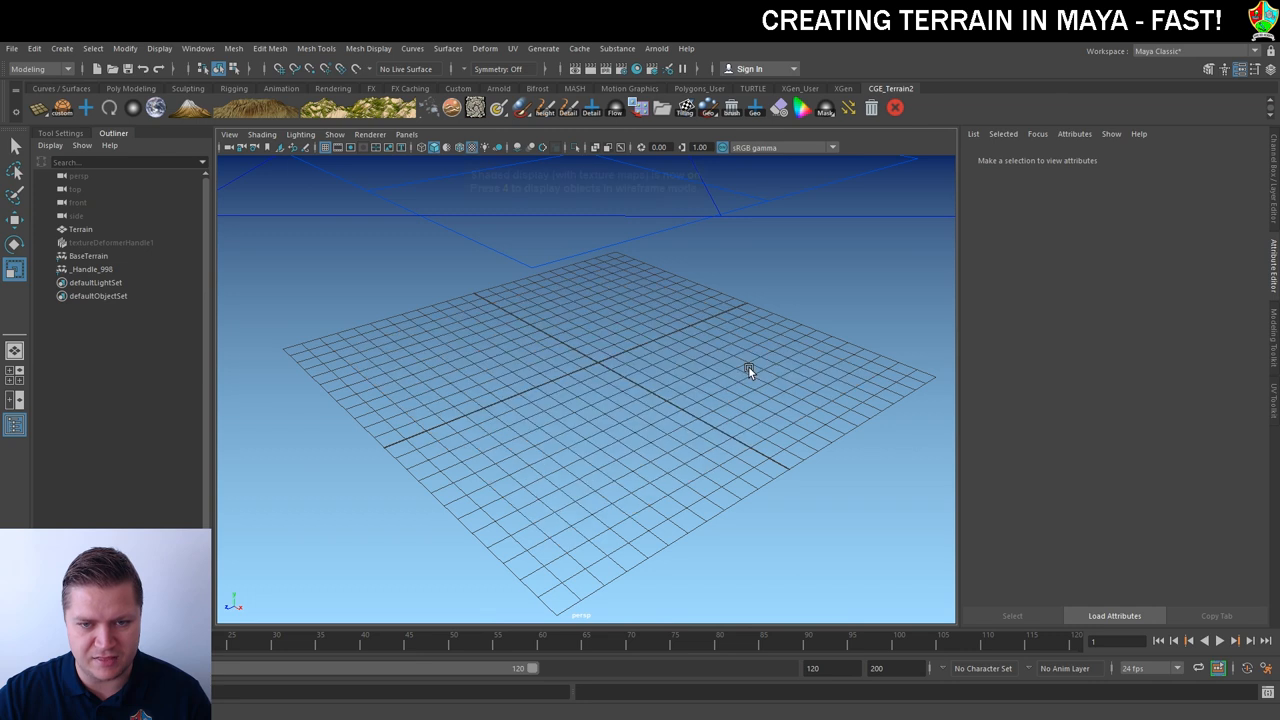
key("5")
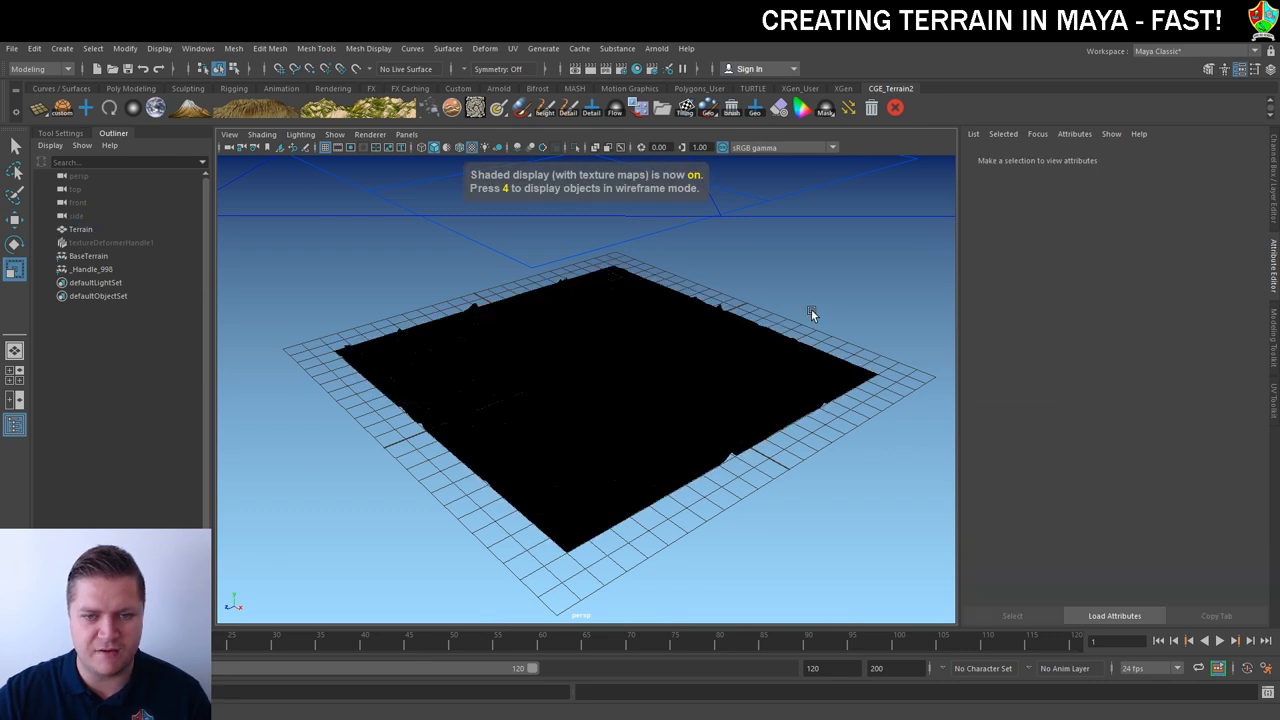
mouse_move(690, 380)
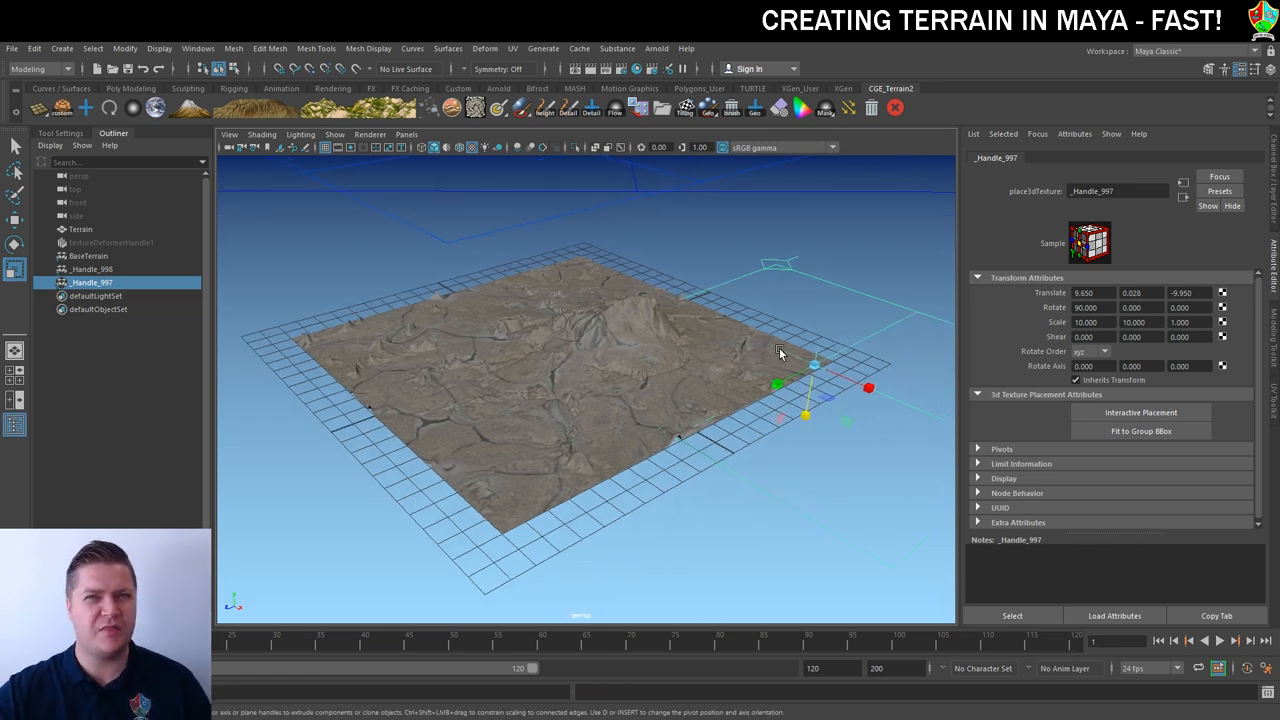
mouse_move(864, 370)
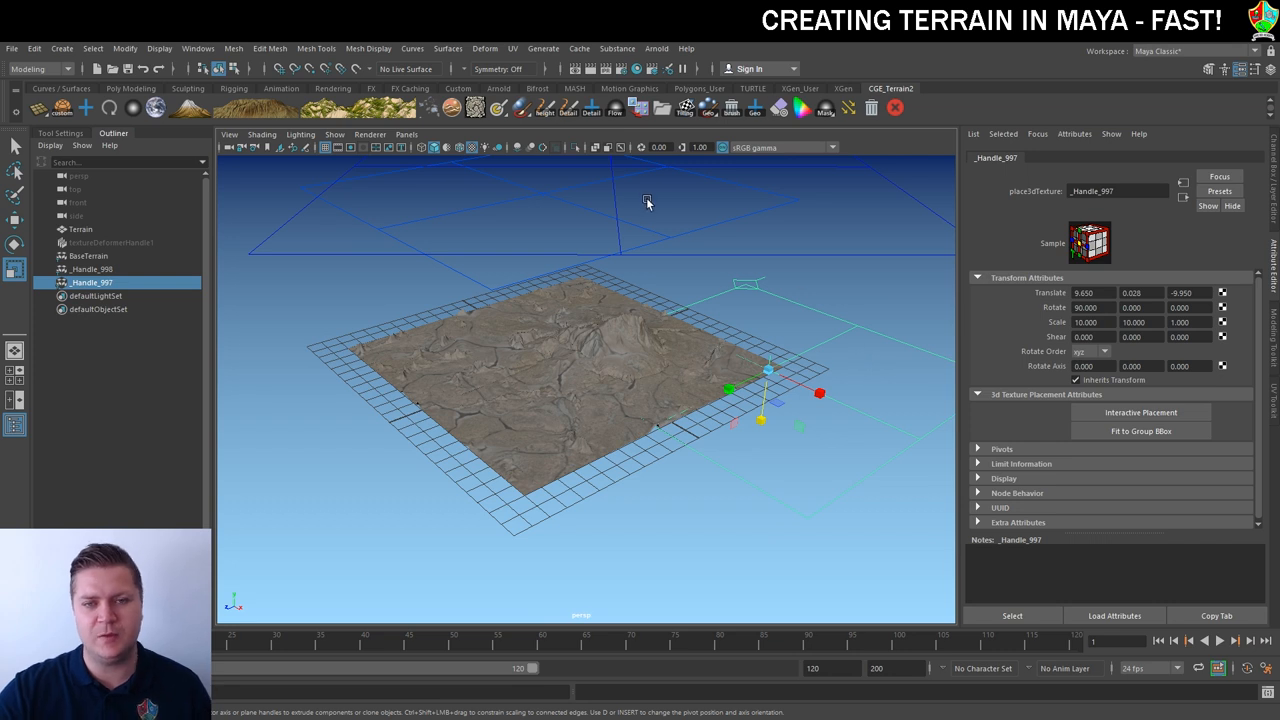
mouse_move(570, 196)
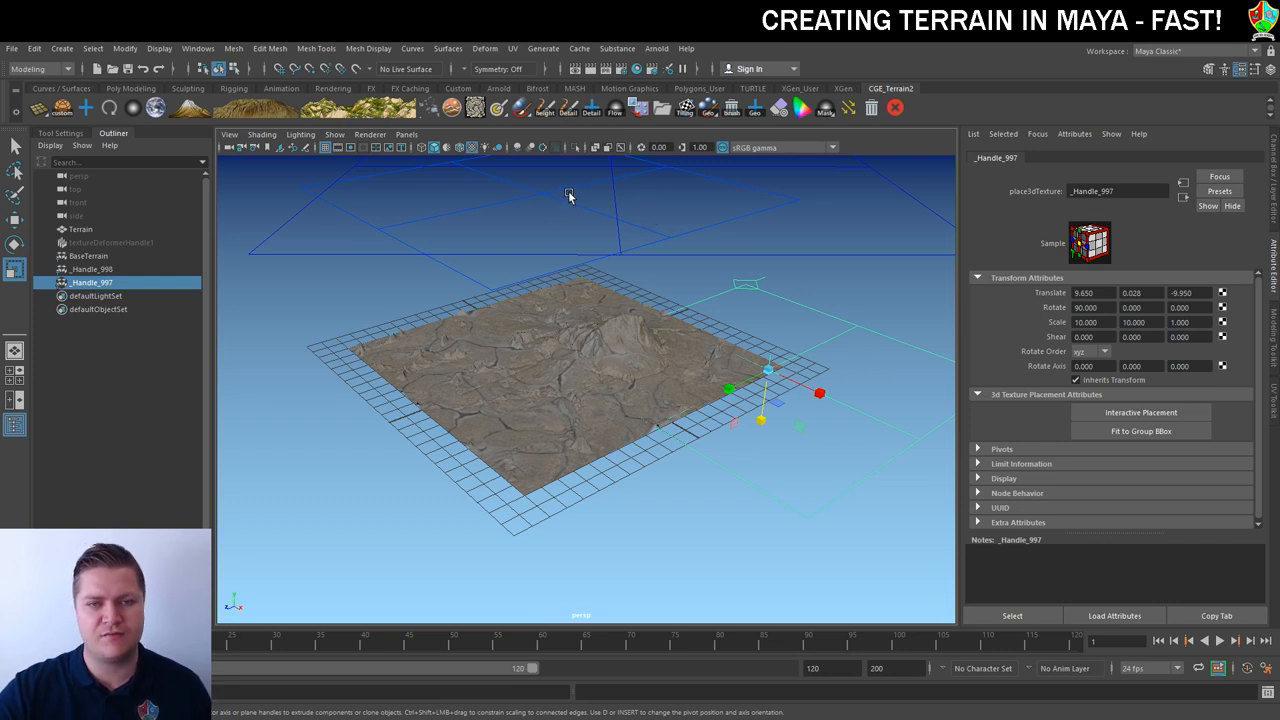
mouse_move(612, 200)
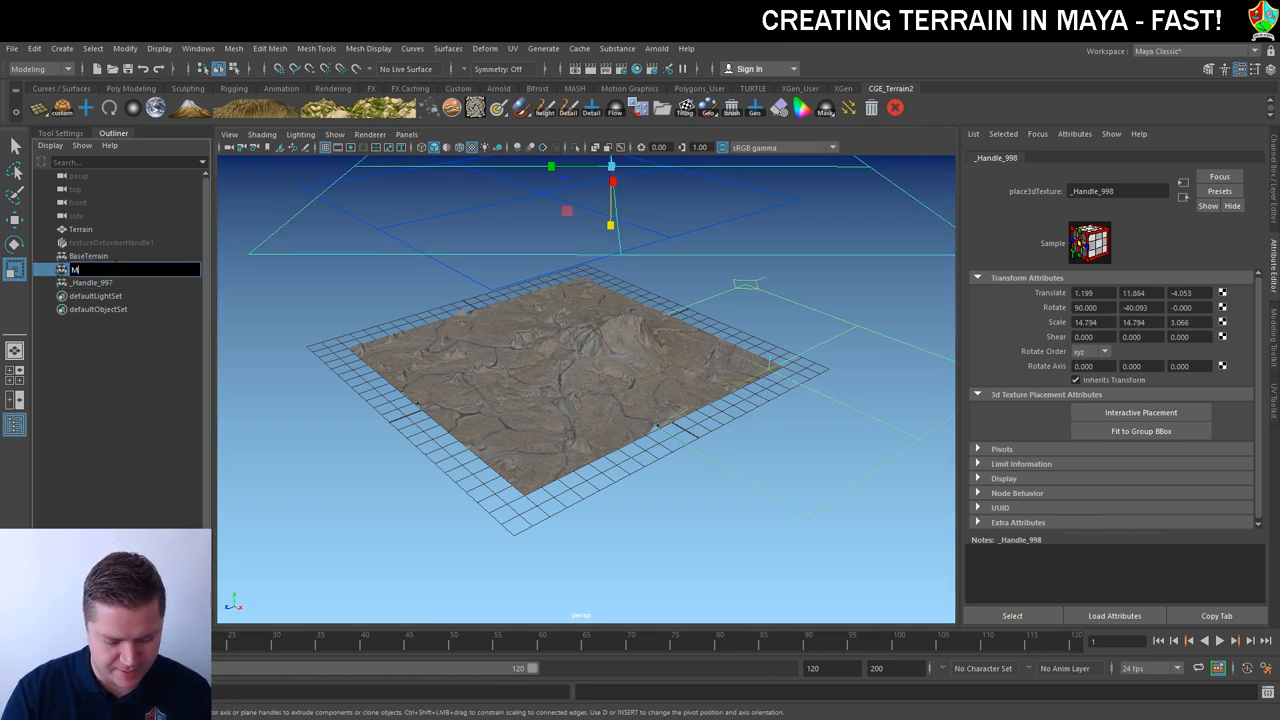
- Name the placement handle Mountain and reselect the Terrain plane for new projections
type("Mountain")
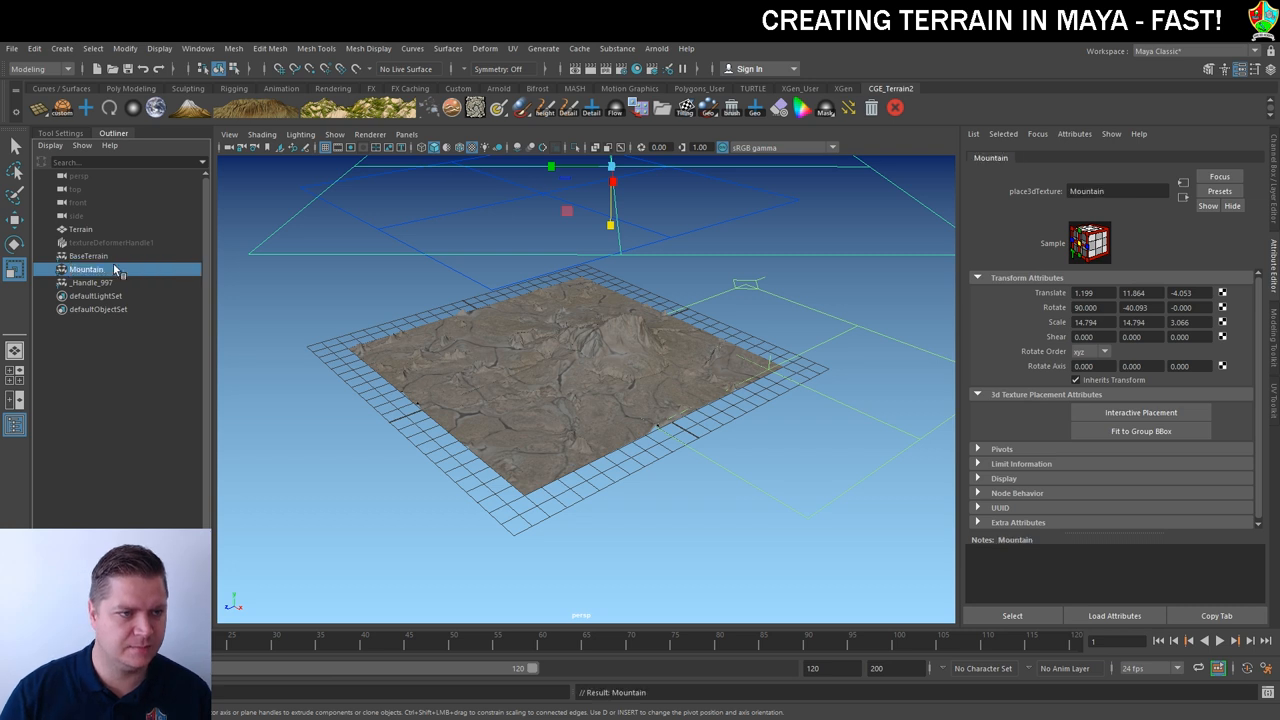
left_click(92, 282)
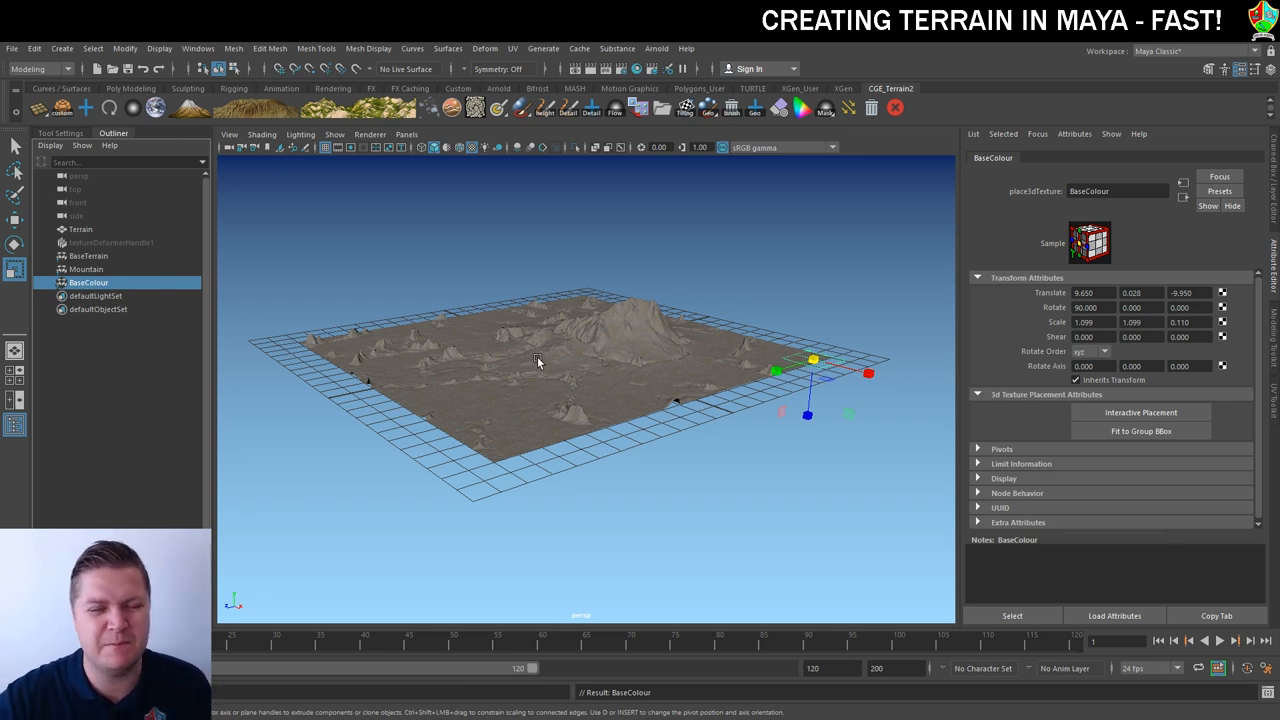
mouse_move(536, 340)
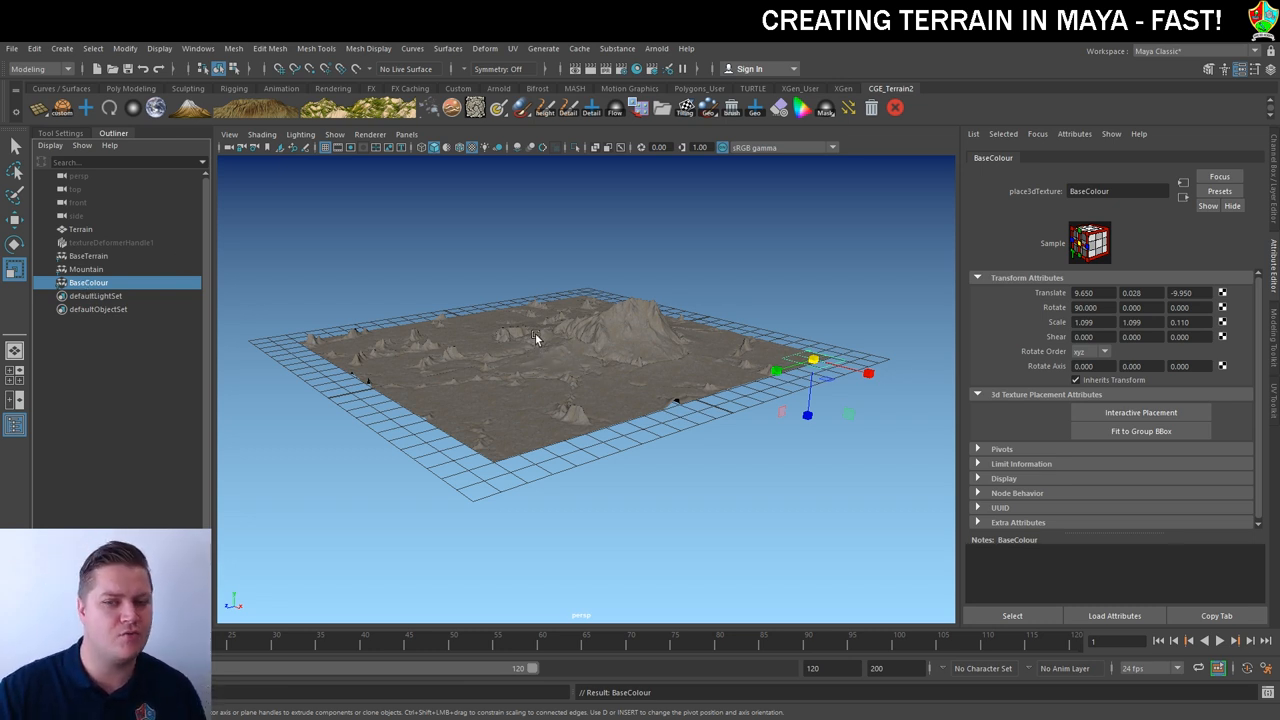
left_click(80, 228)
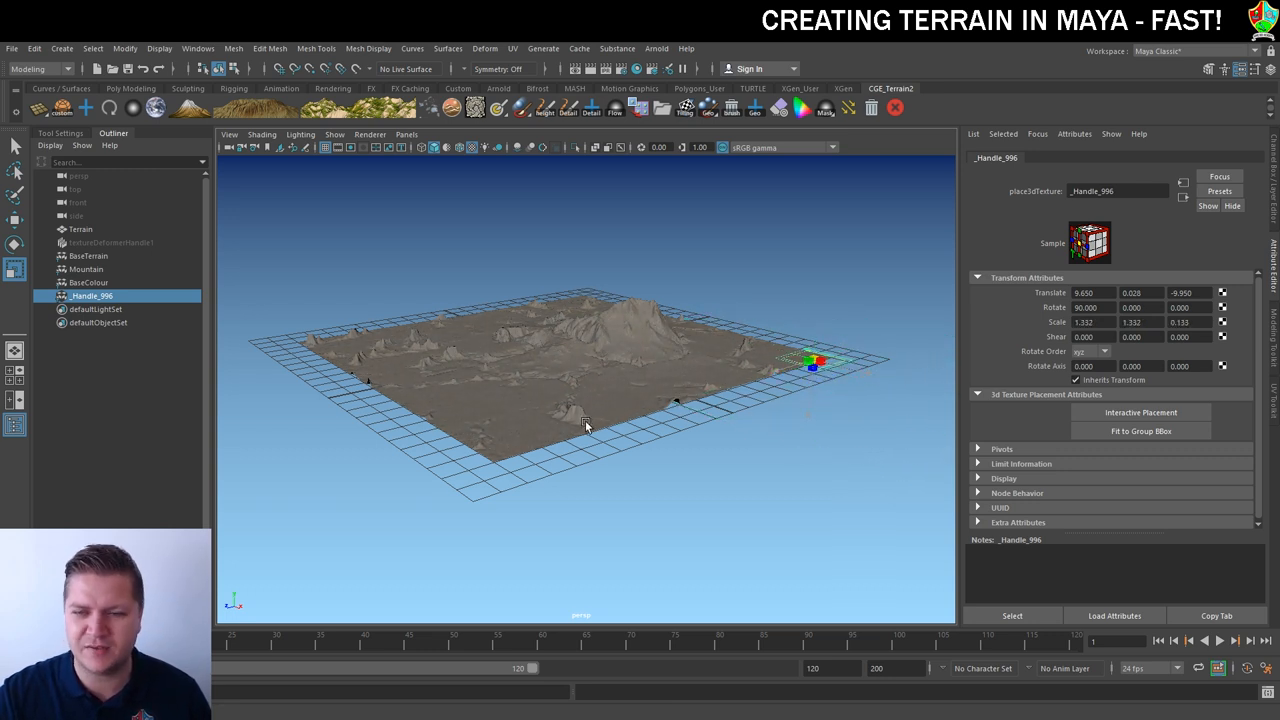
- Raise the file texture's Color Gain under Color Balance so the terrain turns pale grey
left_click_drag(816, 360, 820, 284)
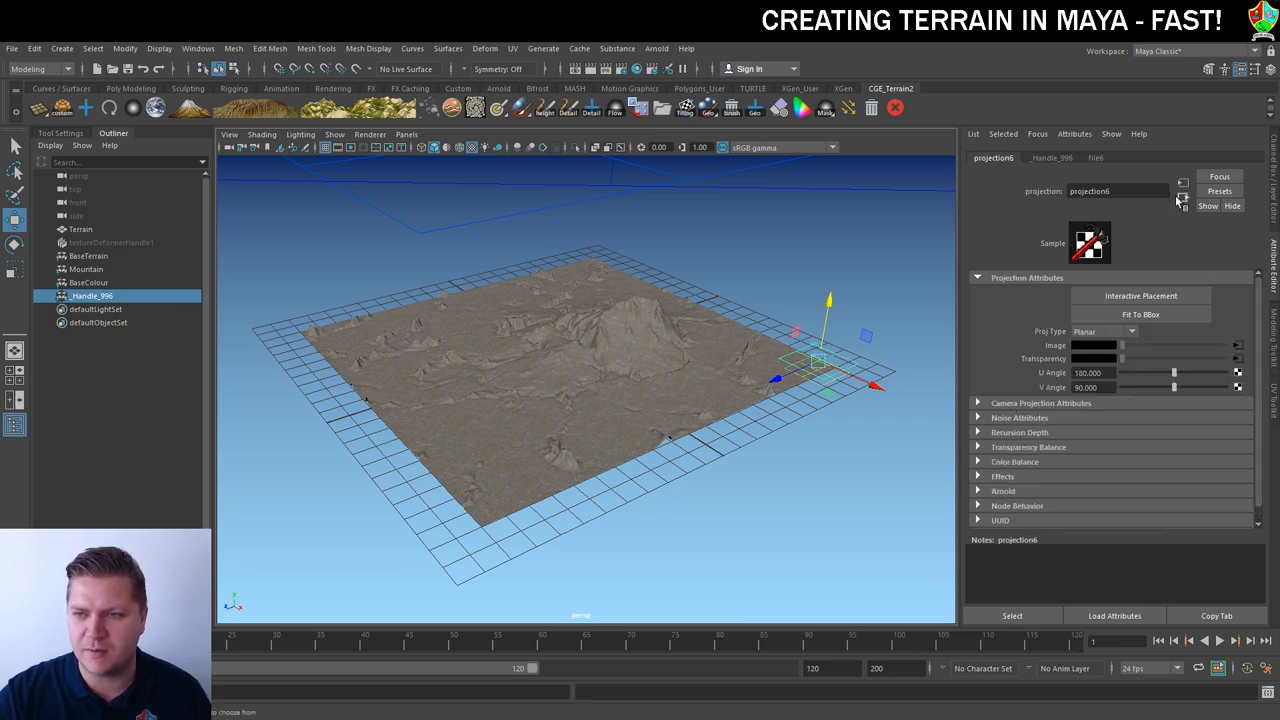
left_click(1096, 158)
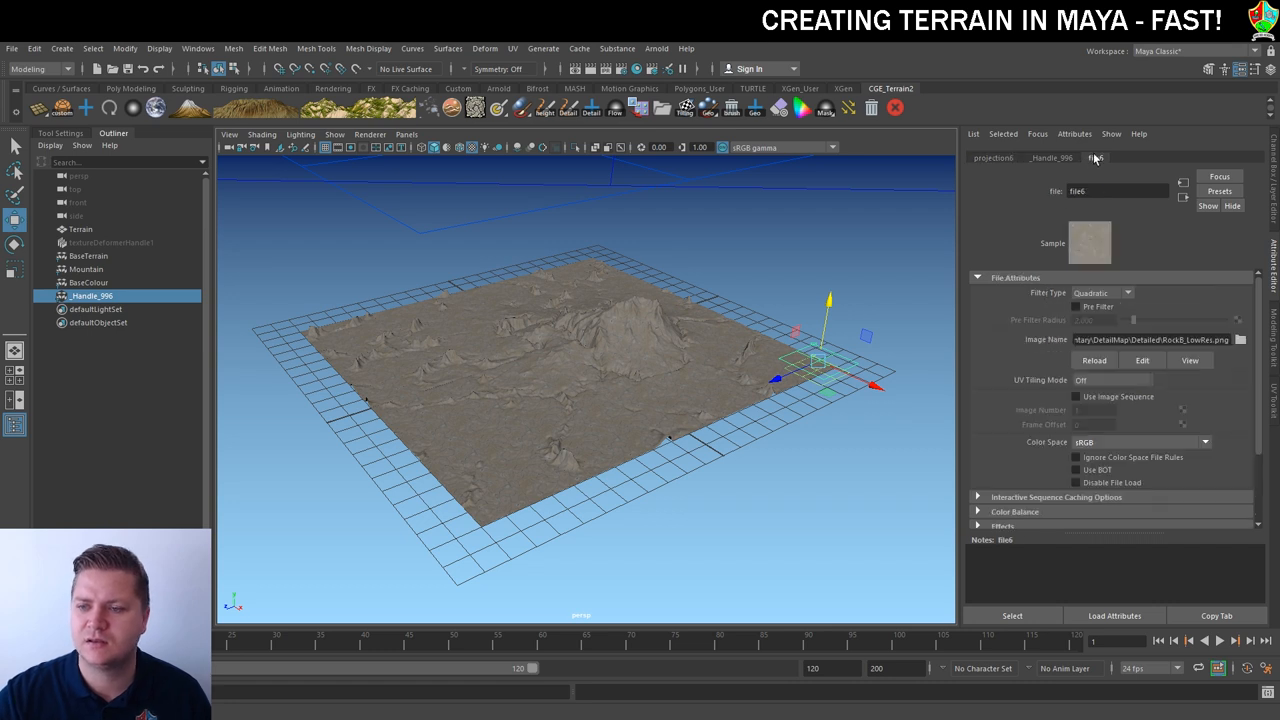
left_click(1014, 432)
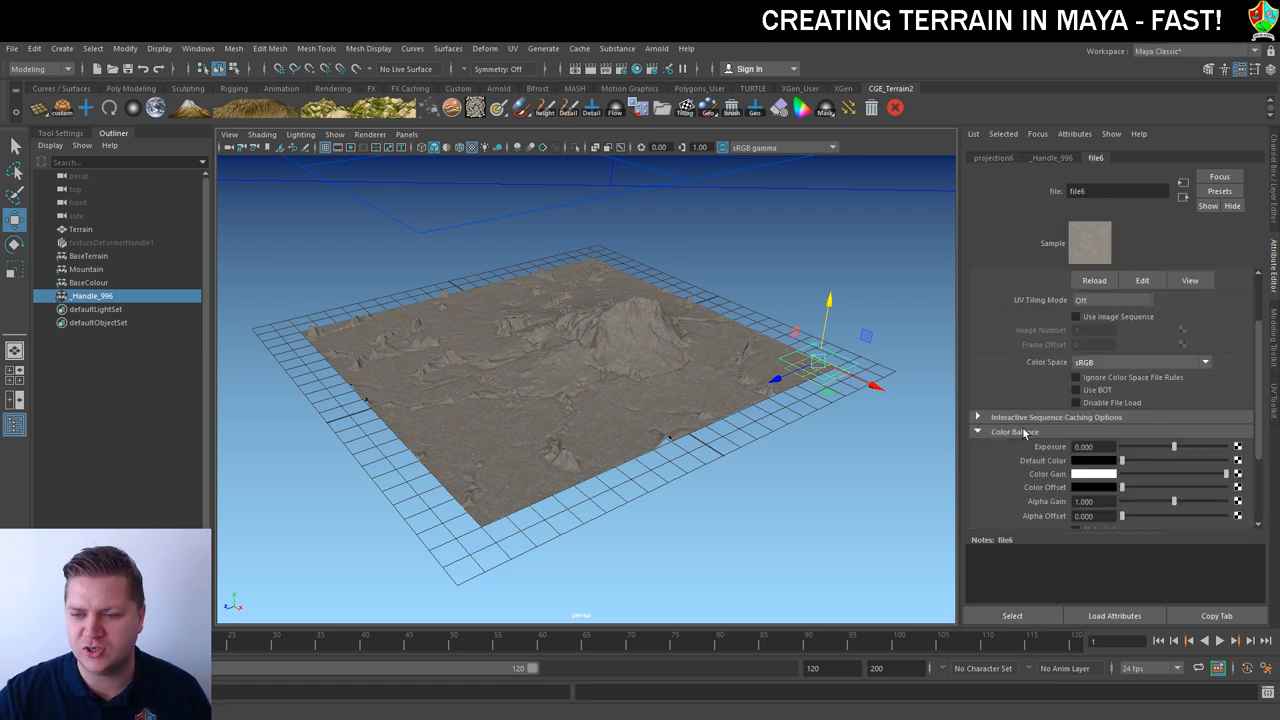
scroll("down", 3)
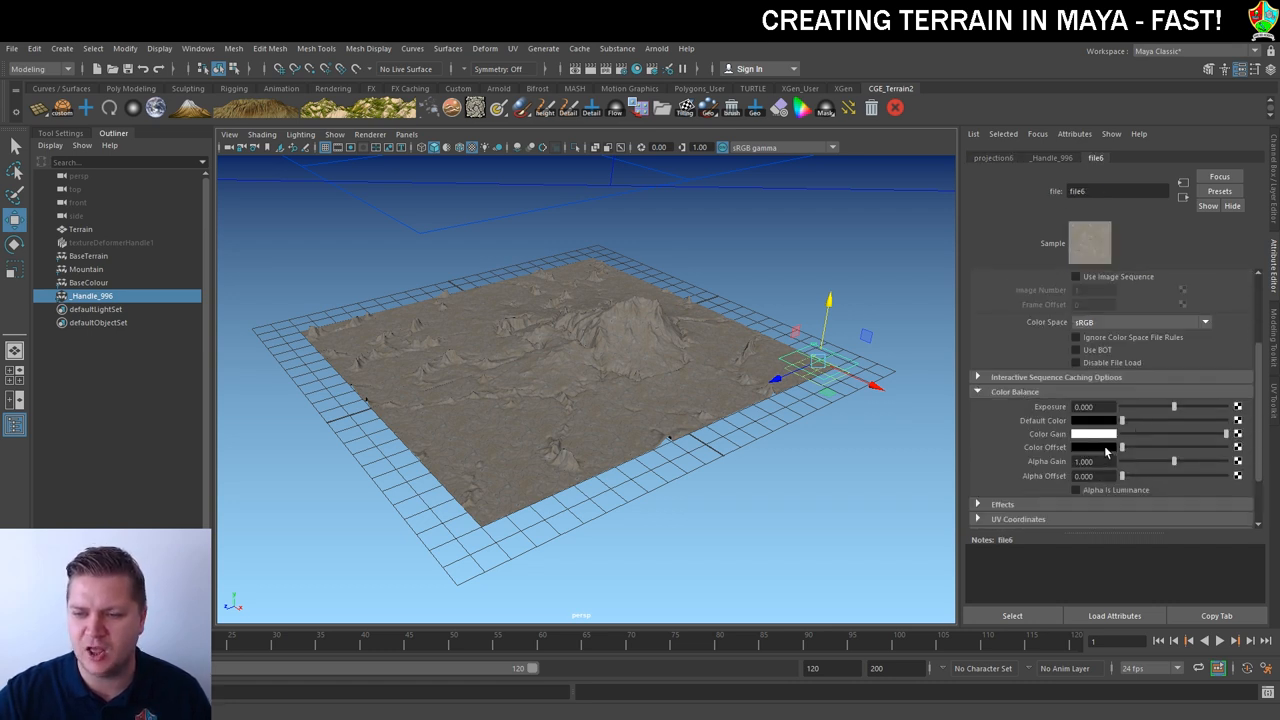
left_click_drag(1096, 448, 1136, 448)
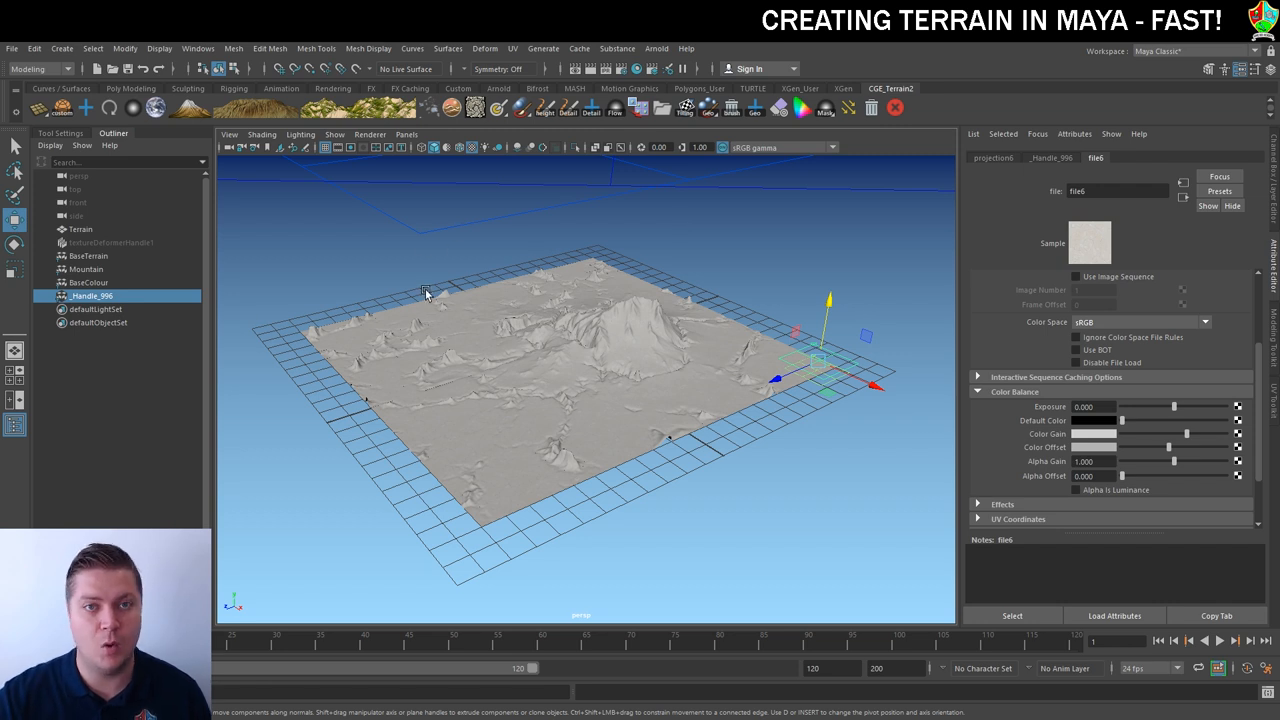
left_click(92, 296)
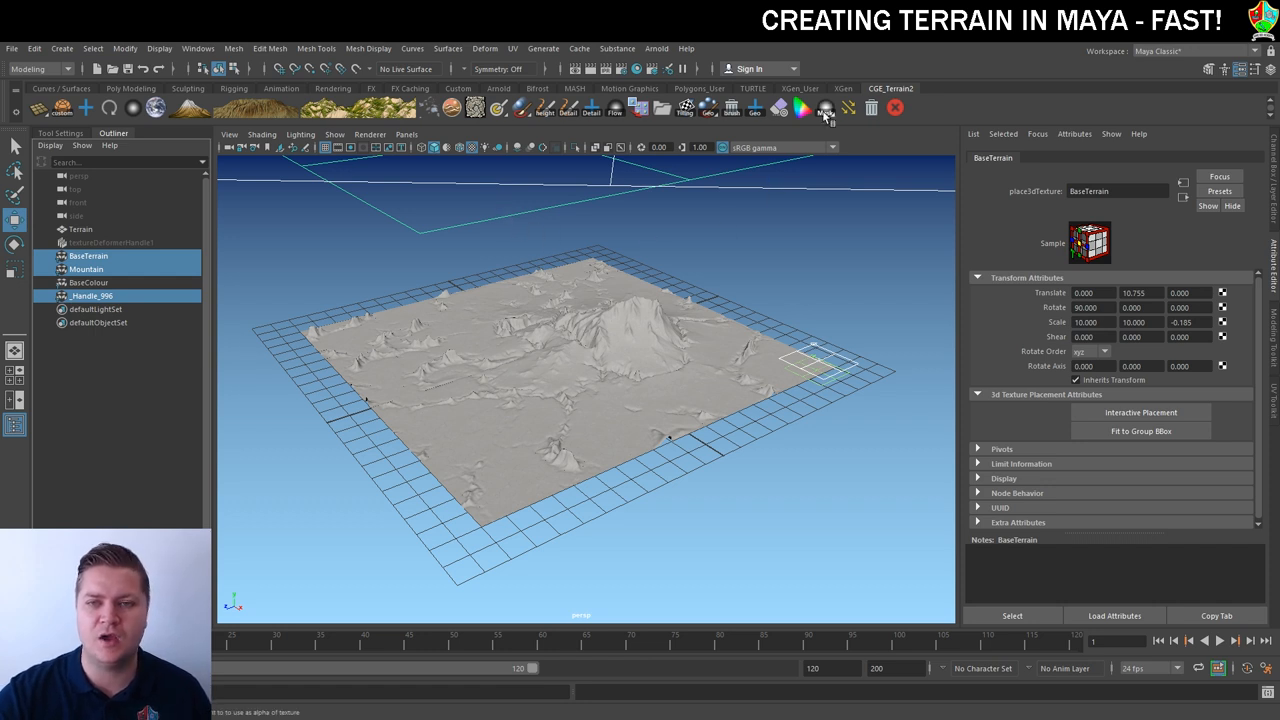
- Add a FlowMap from the CGE_Terrain menu and start renaming its placement RockyColour
left_click(824, 108)
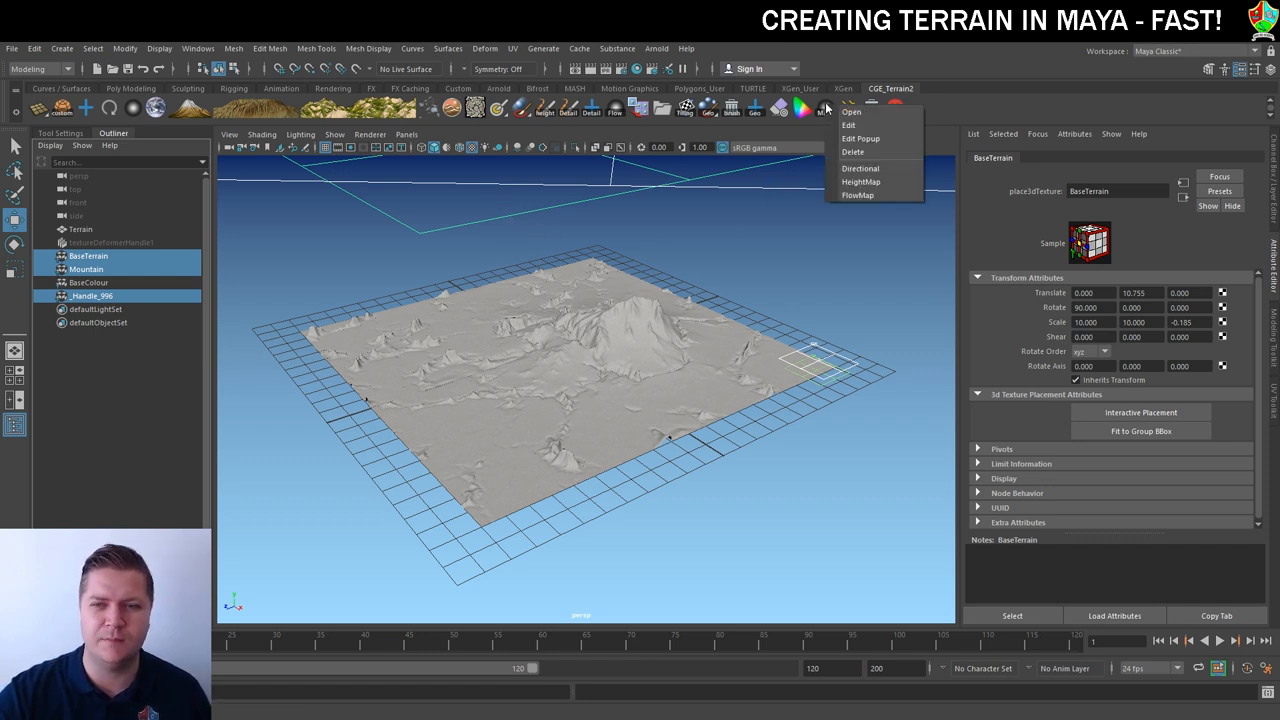
mouse_move(870, 194)
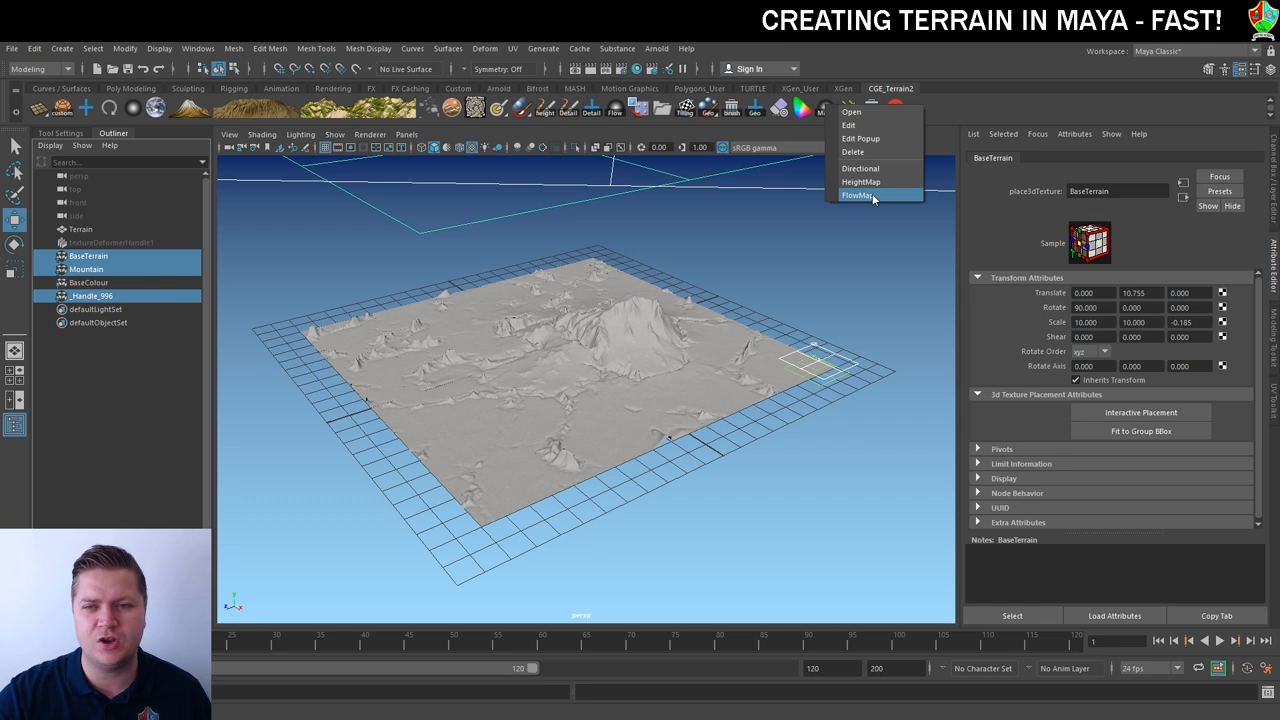
mouse_move(862, 196)
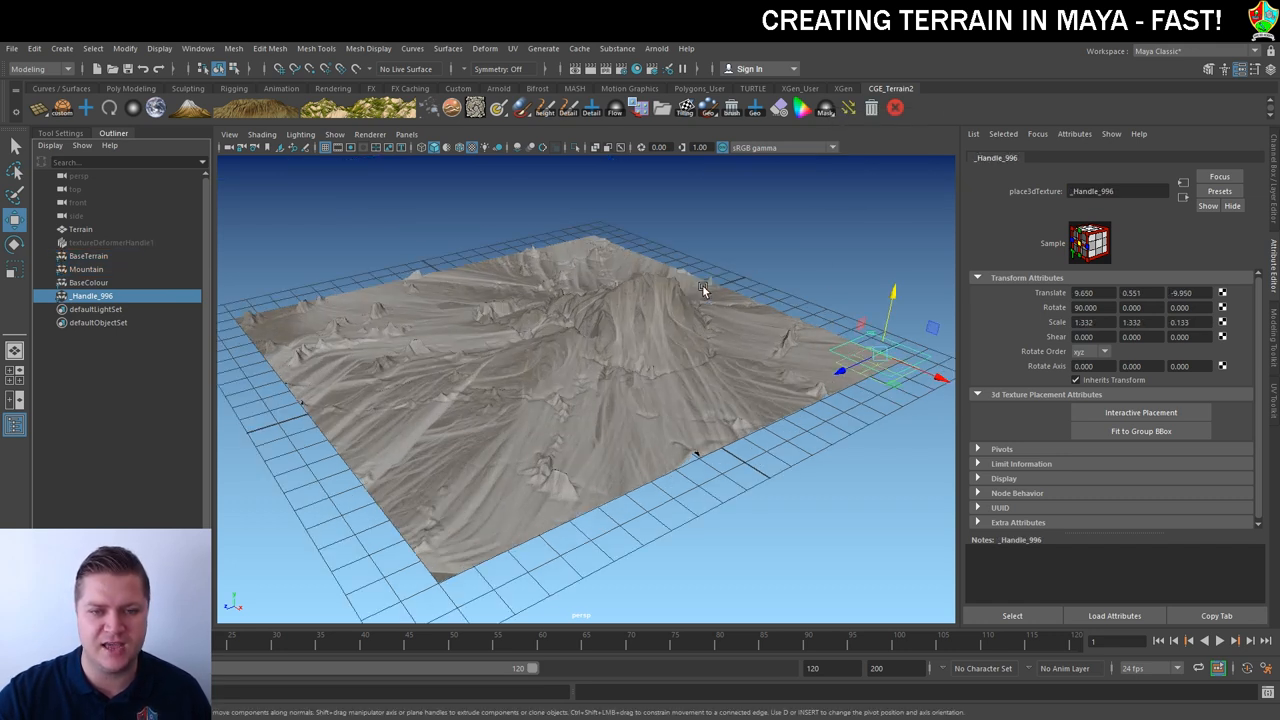
mouse_move(718, 322)
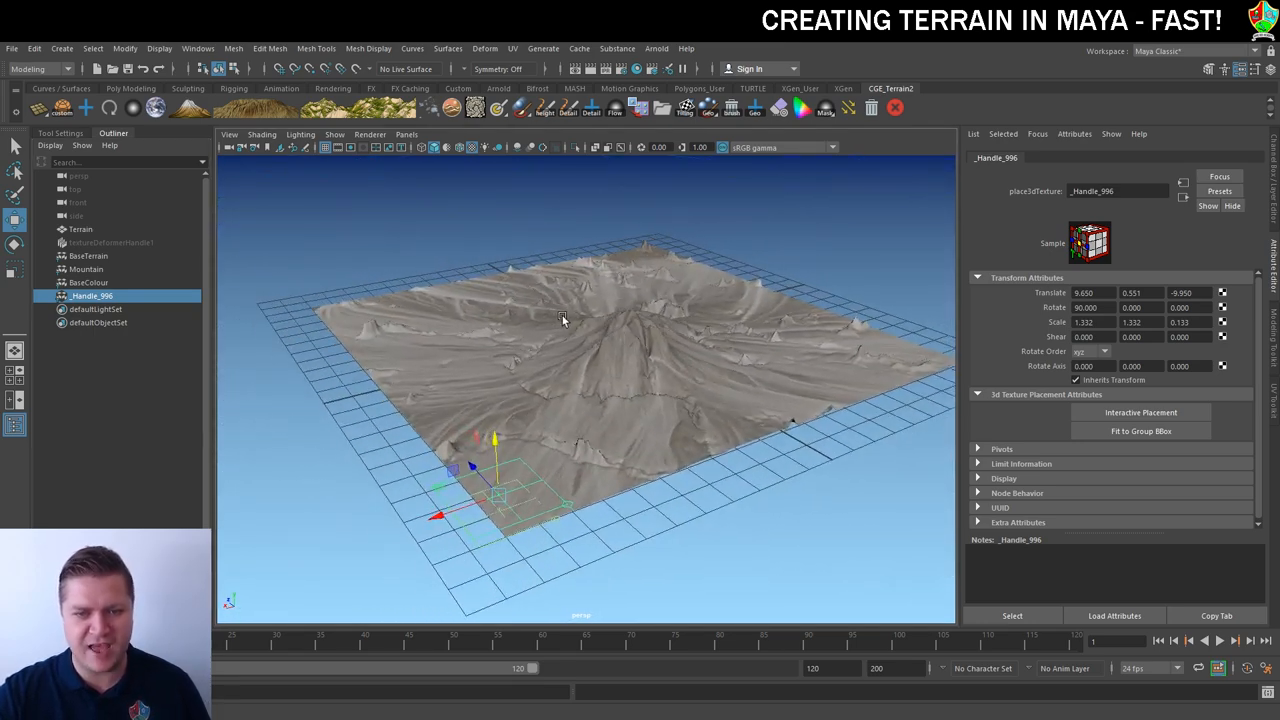
left_click_drag(560, 320, 750, 330)
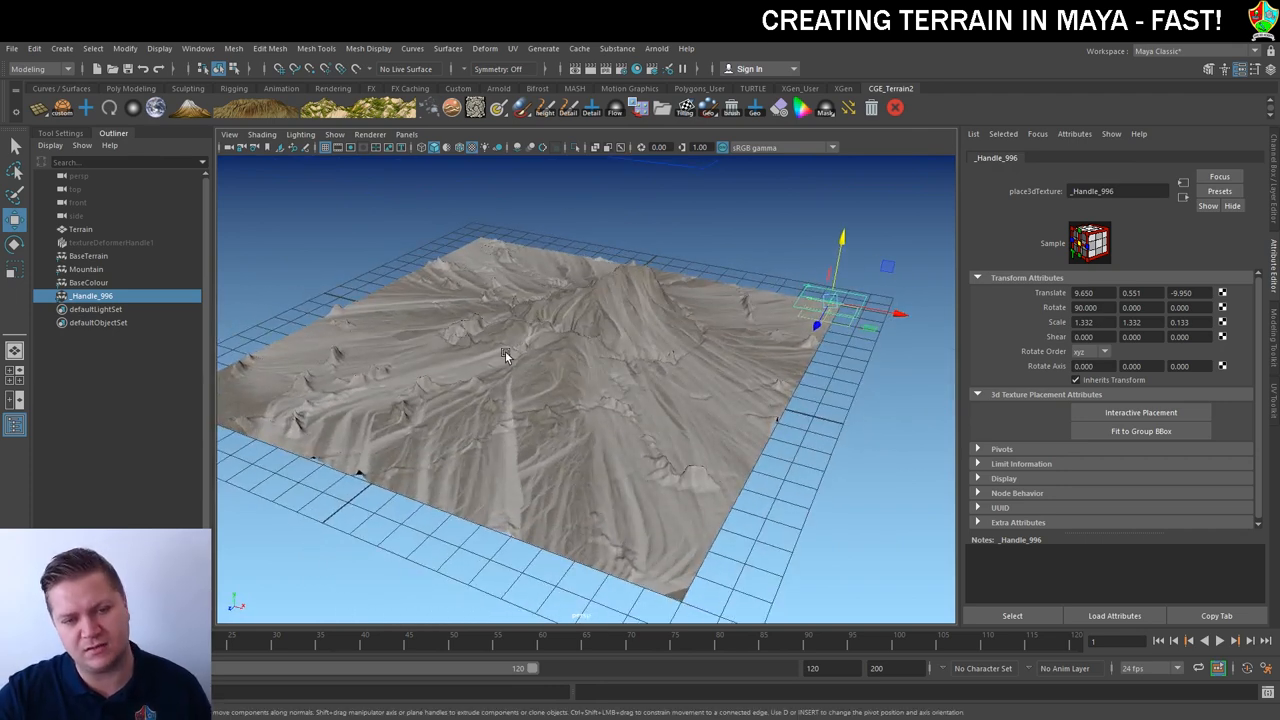
mouse_move(388, 332)
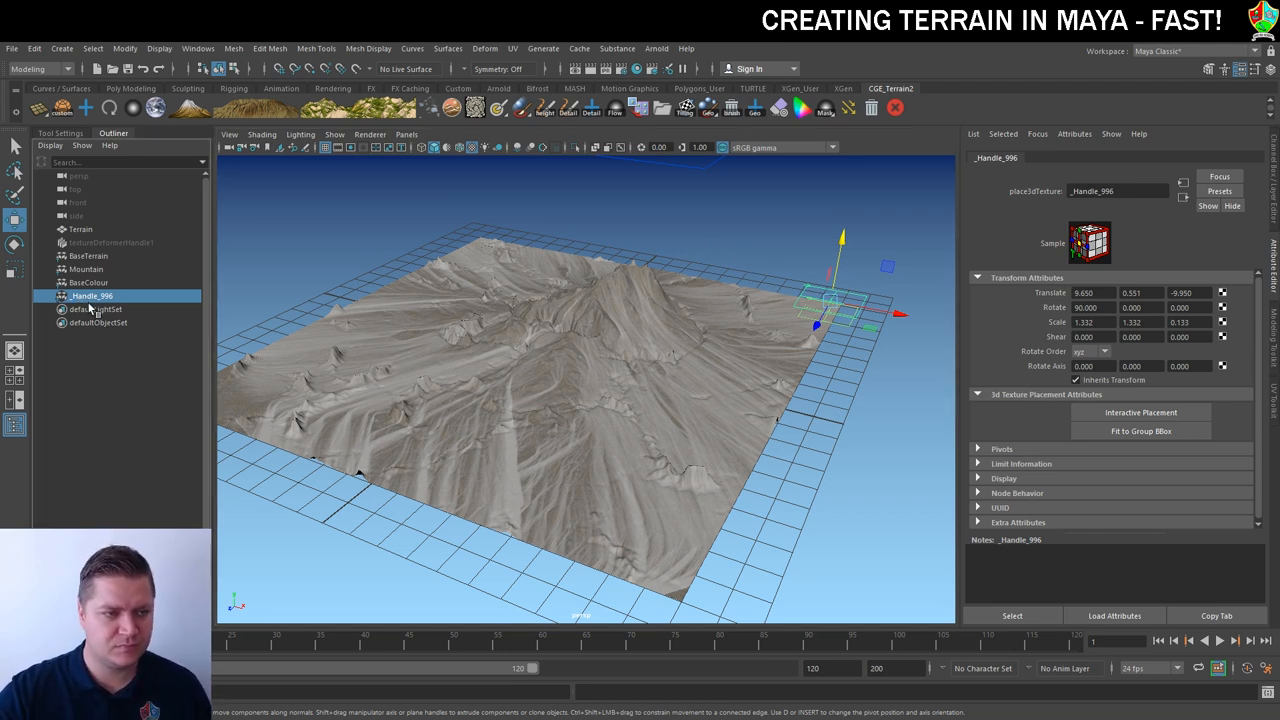
double_click(92, 296)
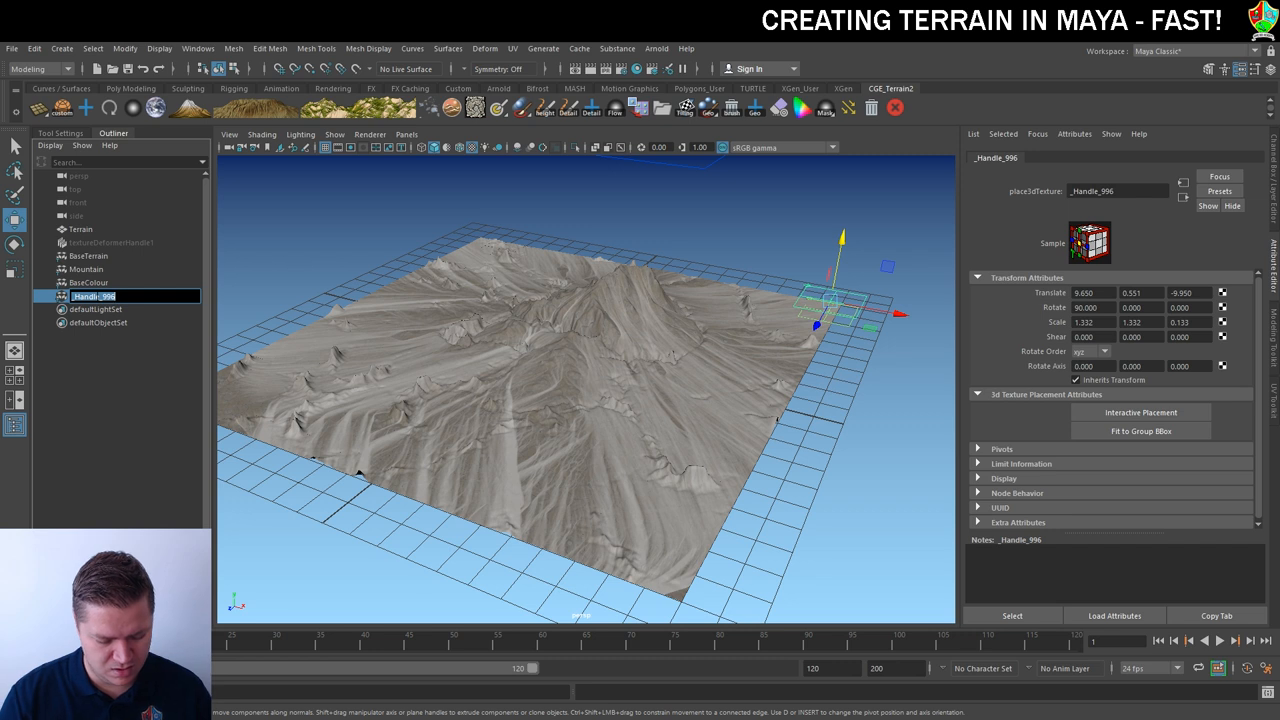
type("RockyColour")
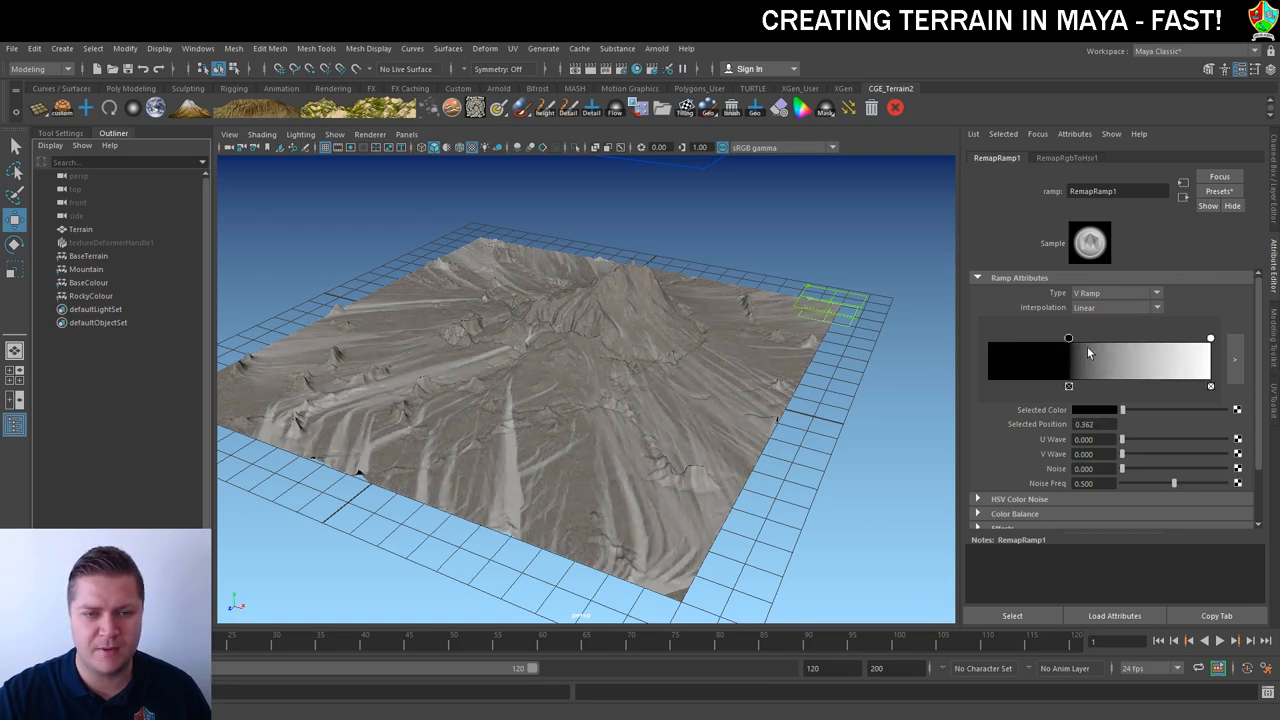
- Shift a marker on the remapRamp1 ramp to change the flow streaks' contrast
left_click_drag(1068, 338, 1080, 338)
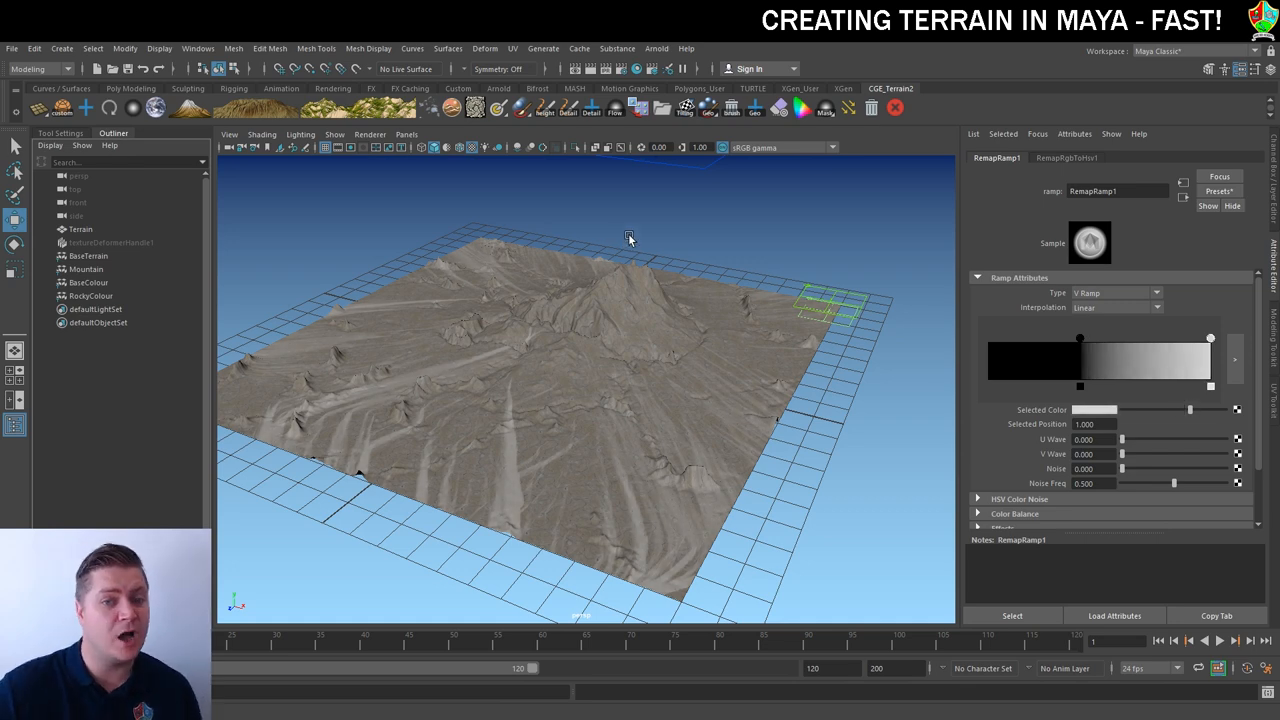
left_click_drag(630, 238, 672, 312)
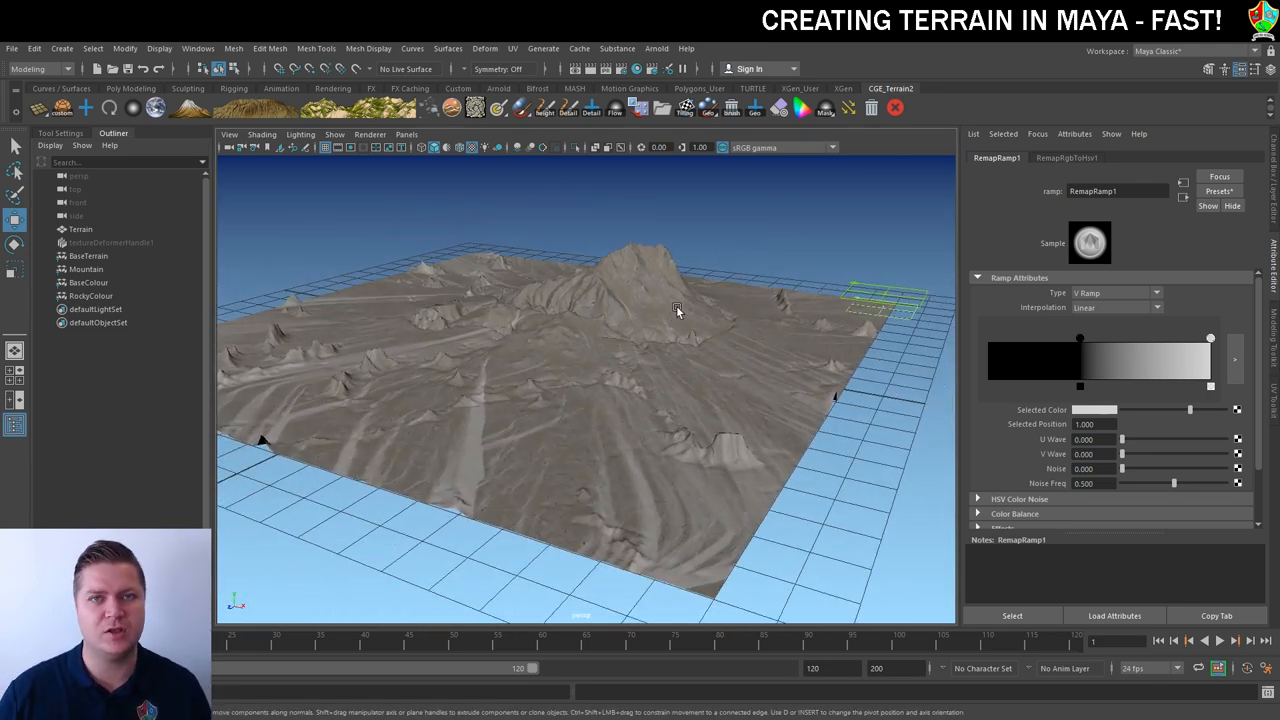
mouse_move(790, 332)
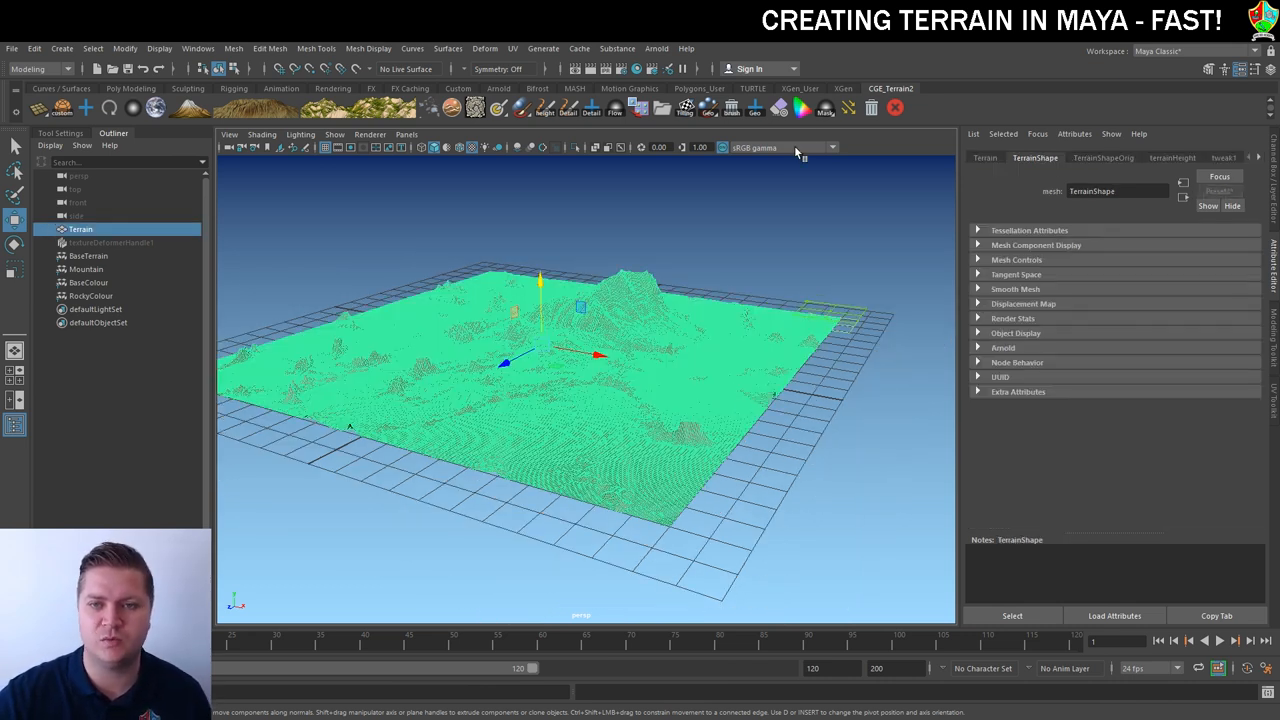
- Set the GrassyColour texture's Color Balance Default Color to a darker green
left_click(96, 308)
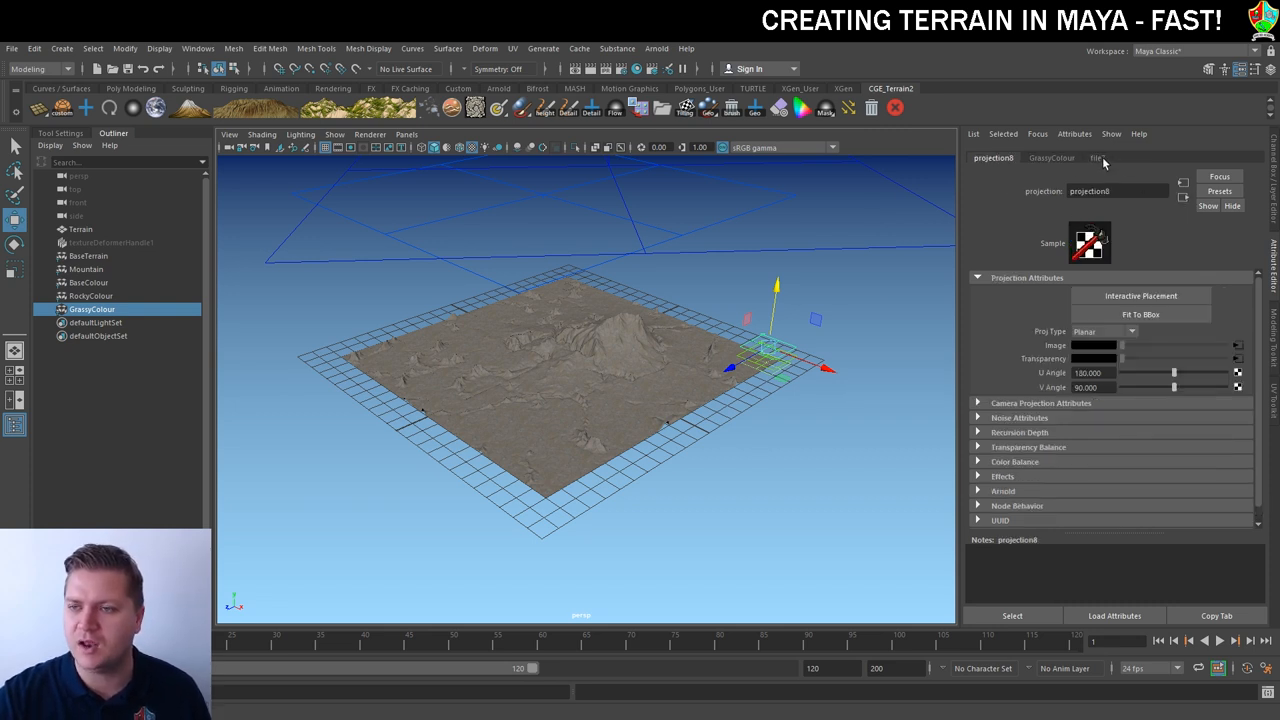
left_click(1096, 158)
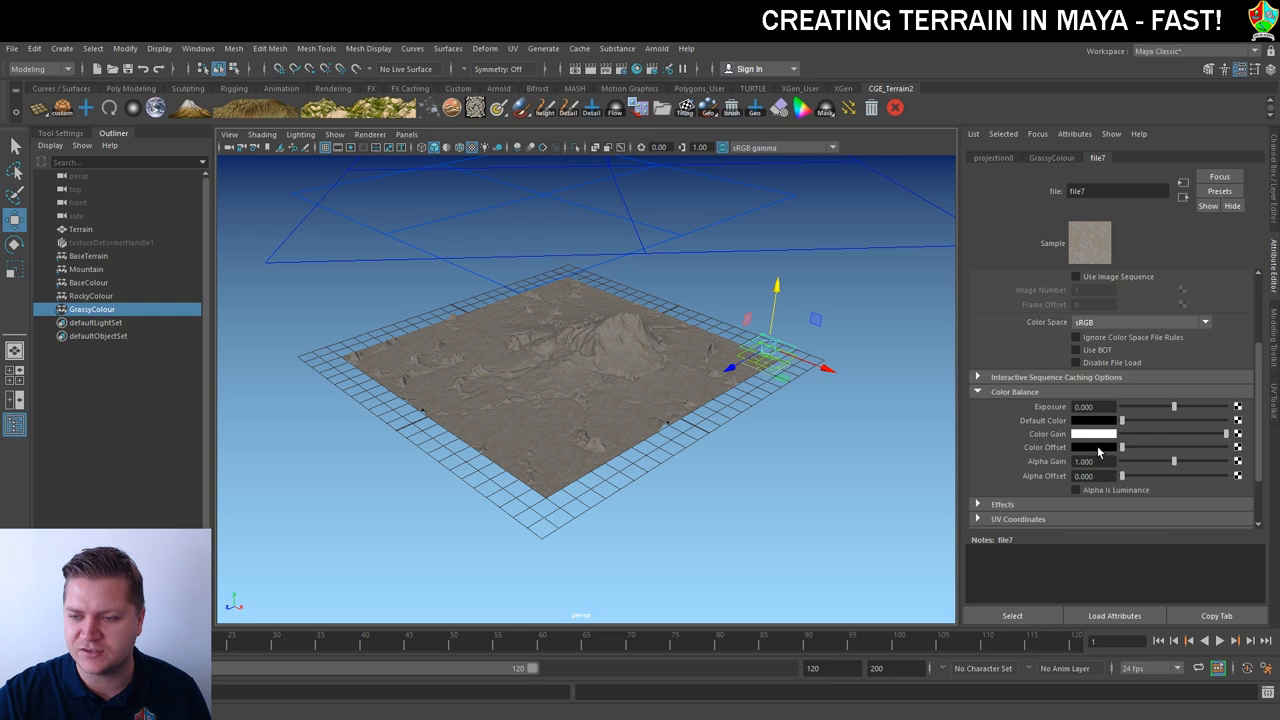
left_click(1092, 420)
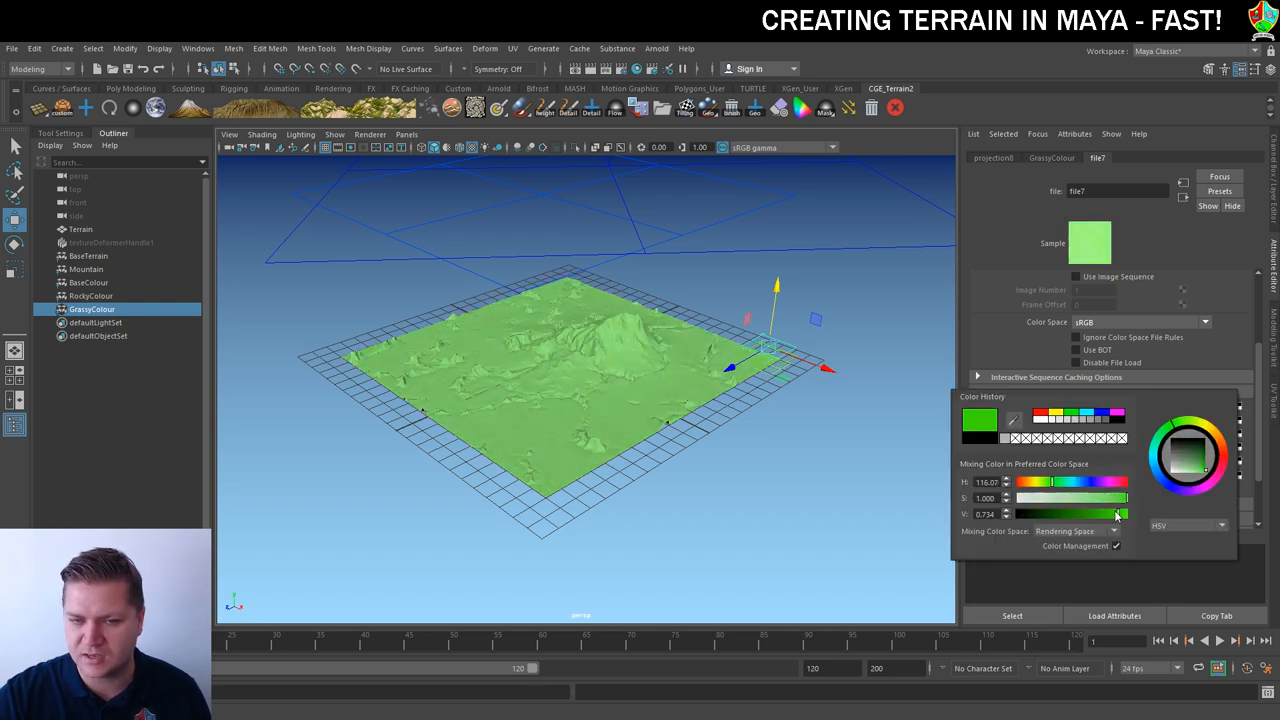
left_click_drag(1116, 512, 1070, 512)
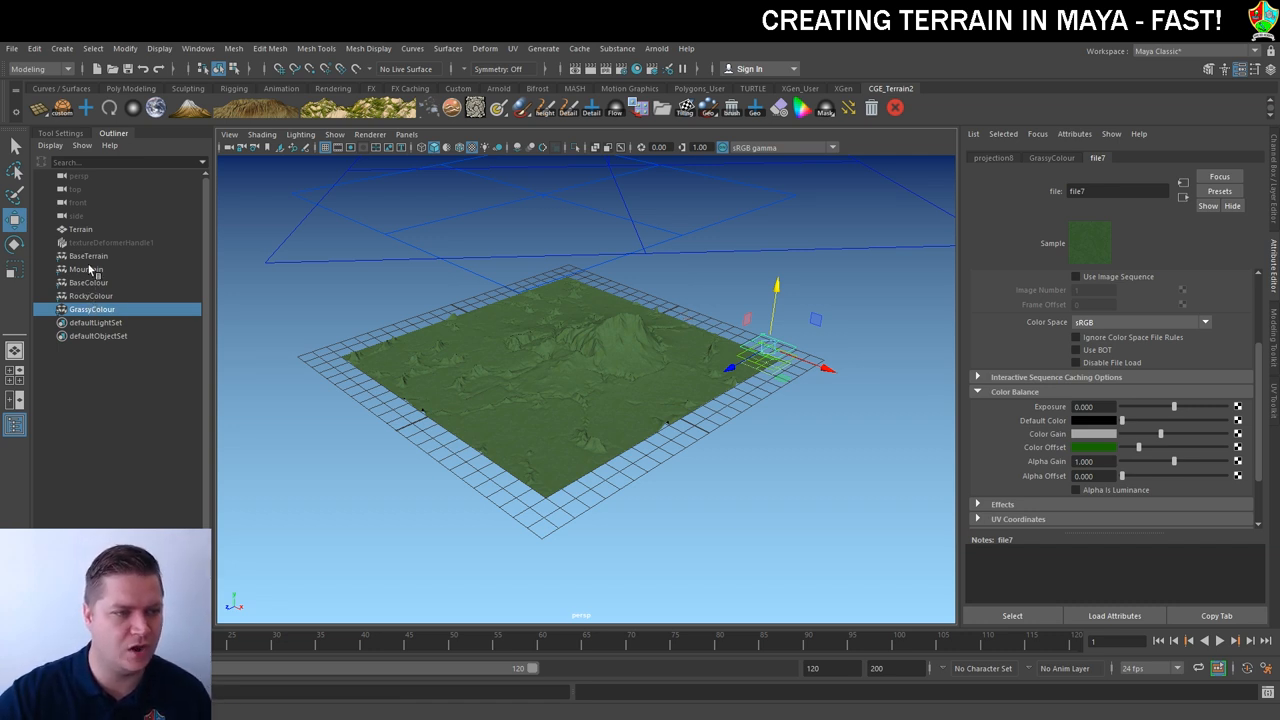
- Create a HeightMap mask from the BaseTerrain and Mountain nodes for the grass layer
left_click(88, 256)
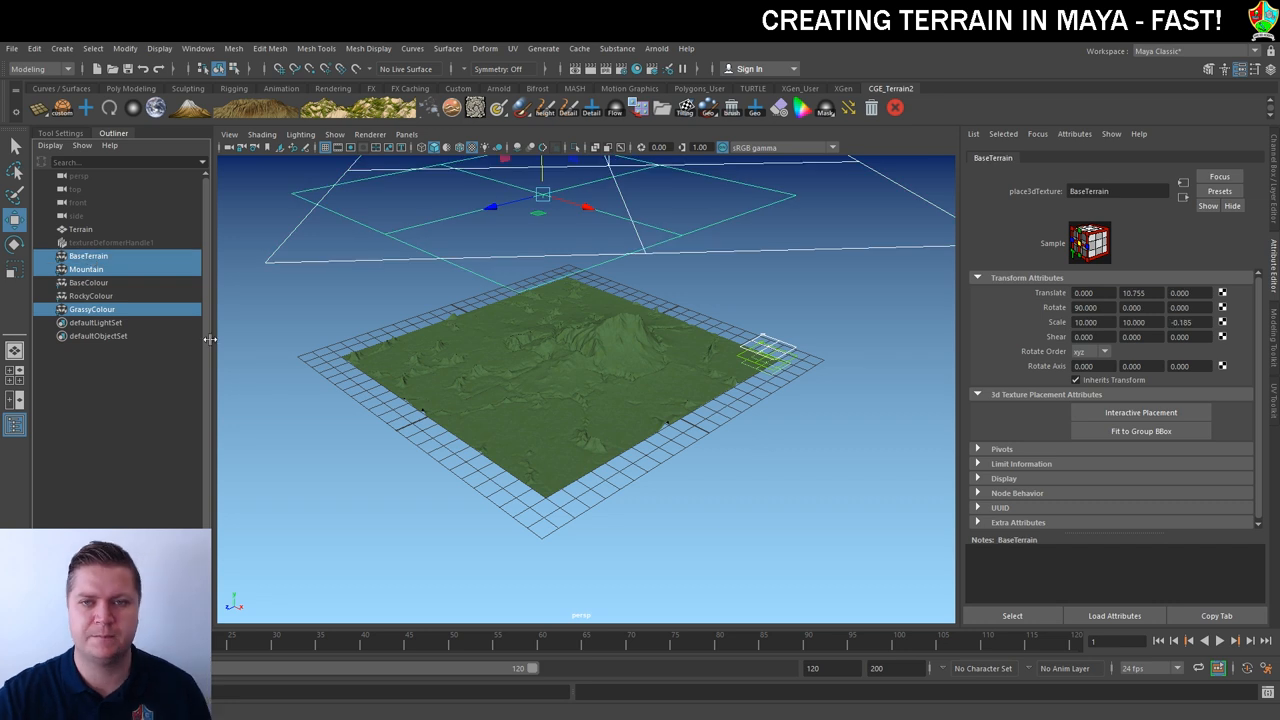
left_click(824, 108)
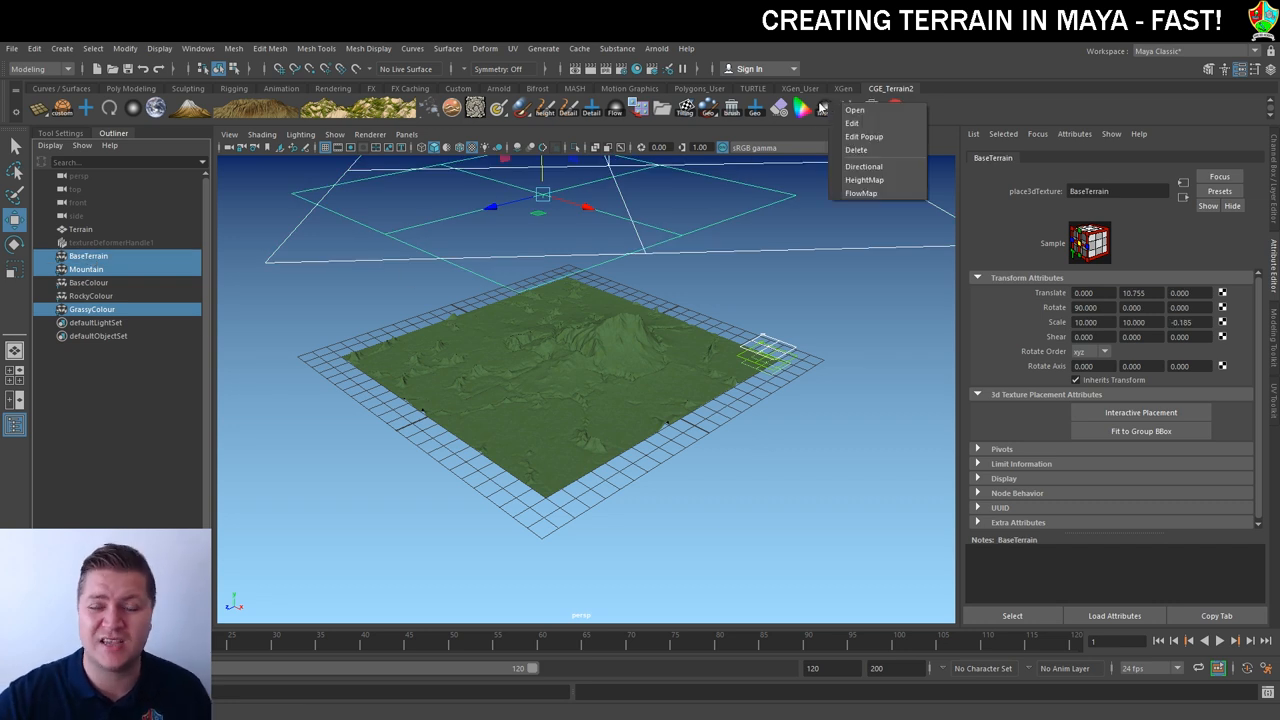
mouse_move(864, 180)
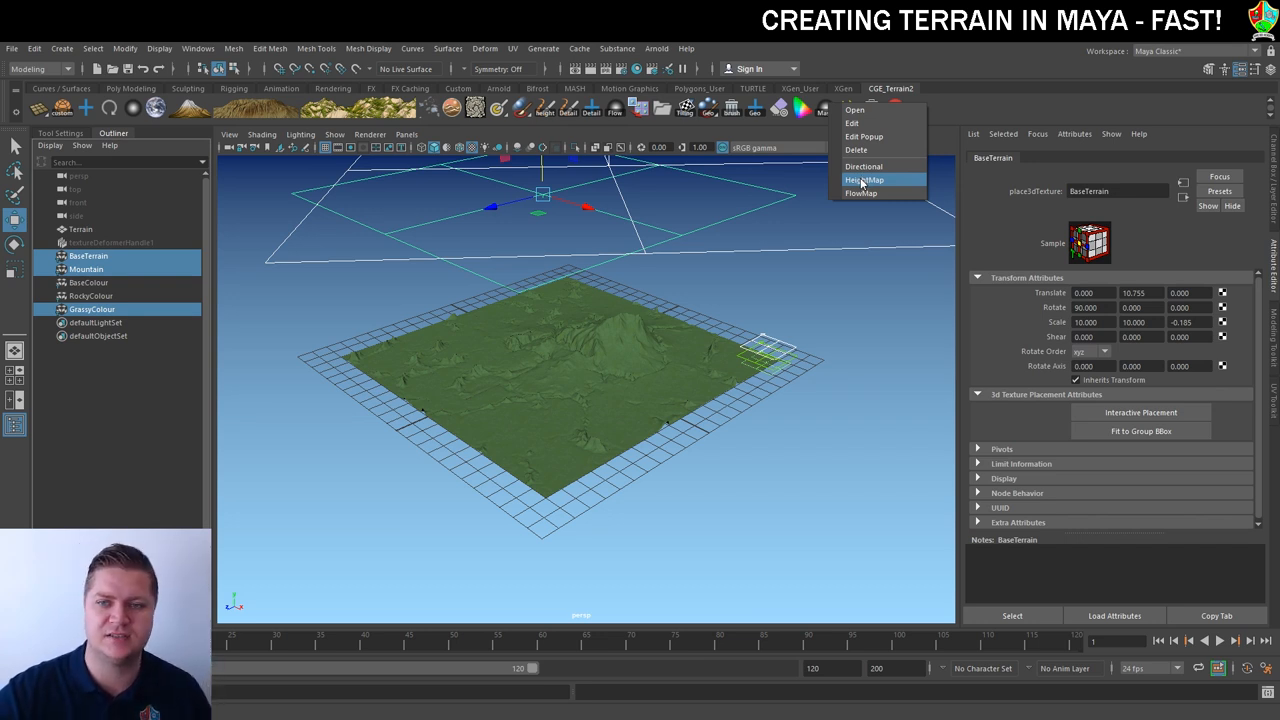
left_click(864, 180)
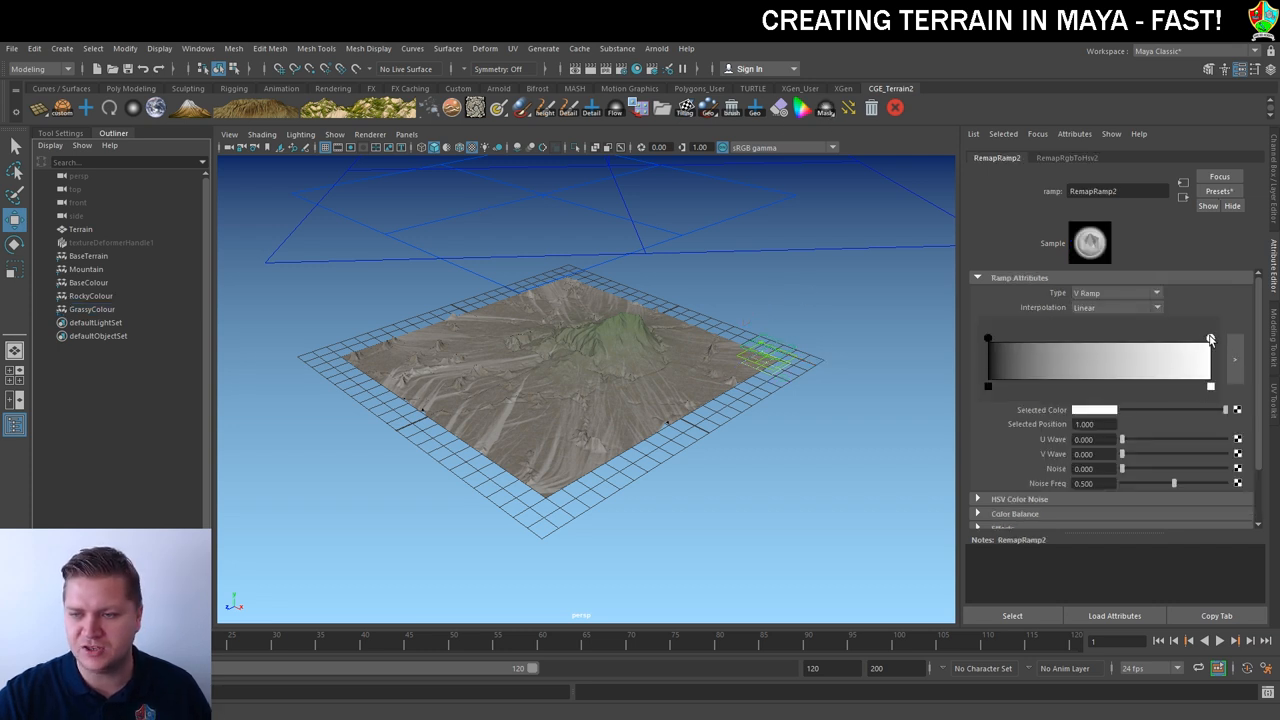
- Invert the remapRamp2 stops with the black stop near 0.275 so grass stays in the lowlands
left_click(988, 336)
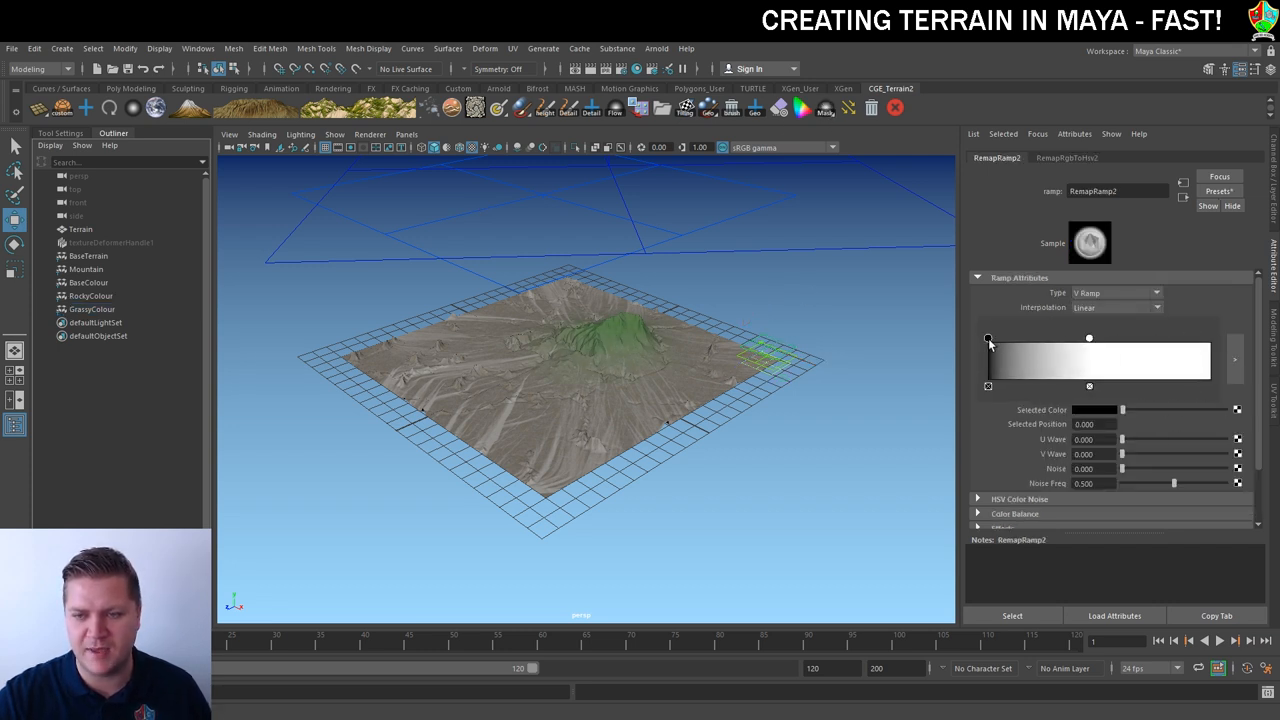
left_click_drag(988, 336, 1050, 338)
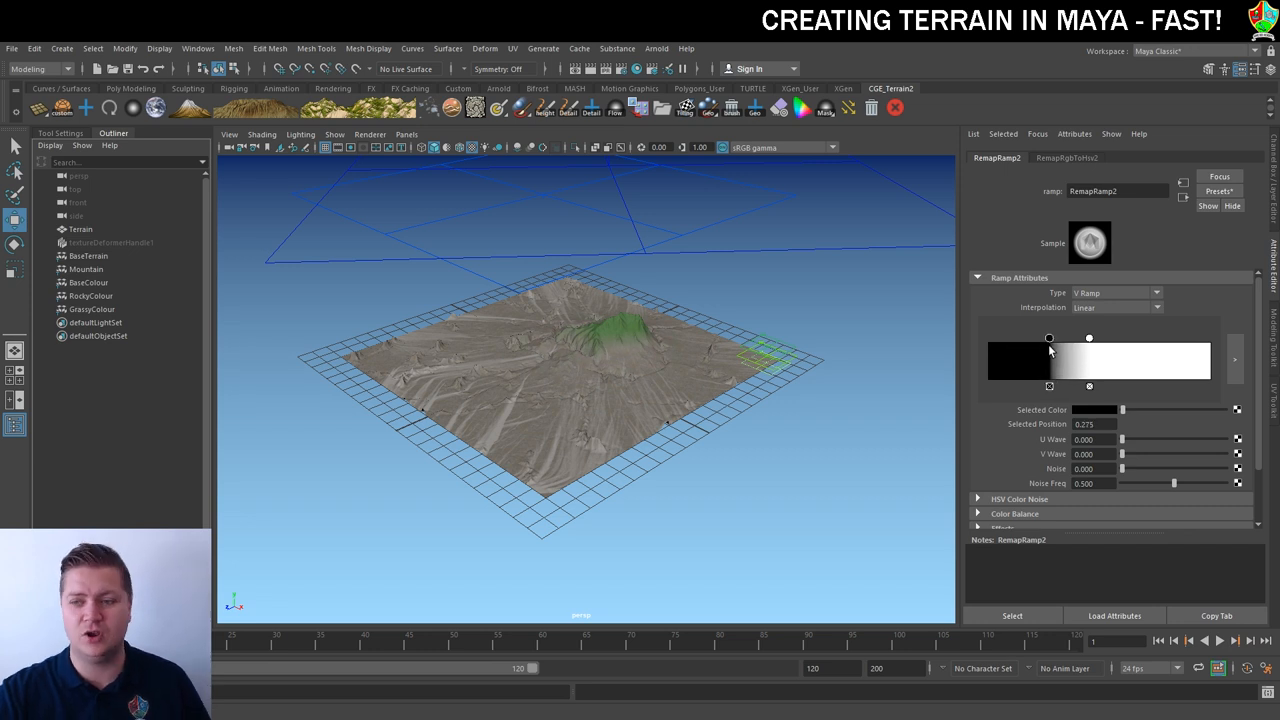
left_click_drag(1048, 336, 1210, 336)
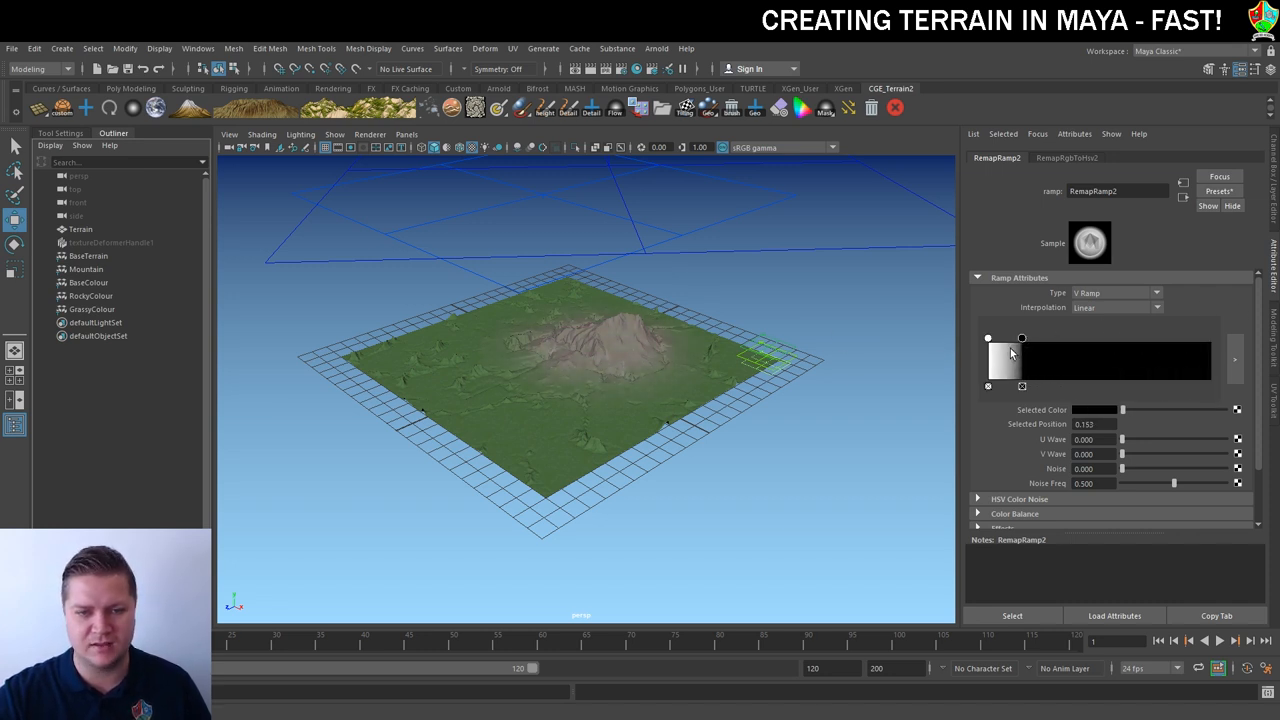
left_click_drag(1022, 338, 1004, 338)
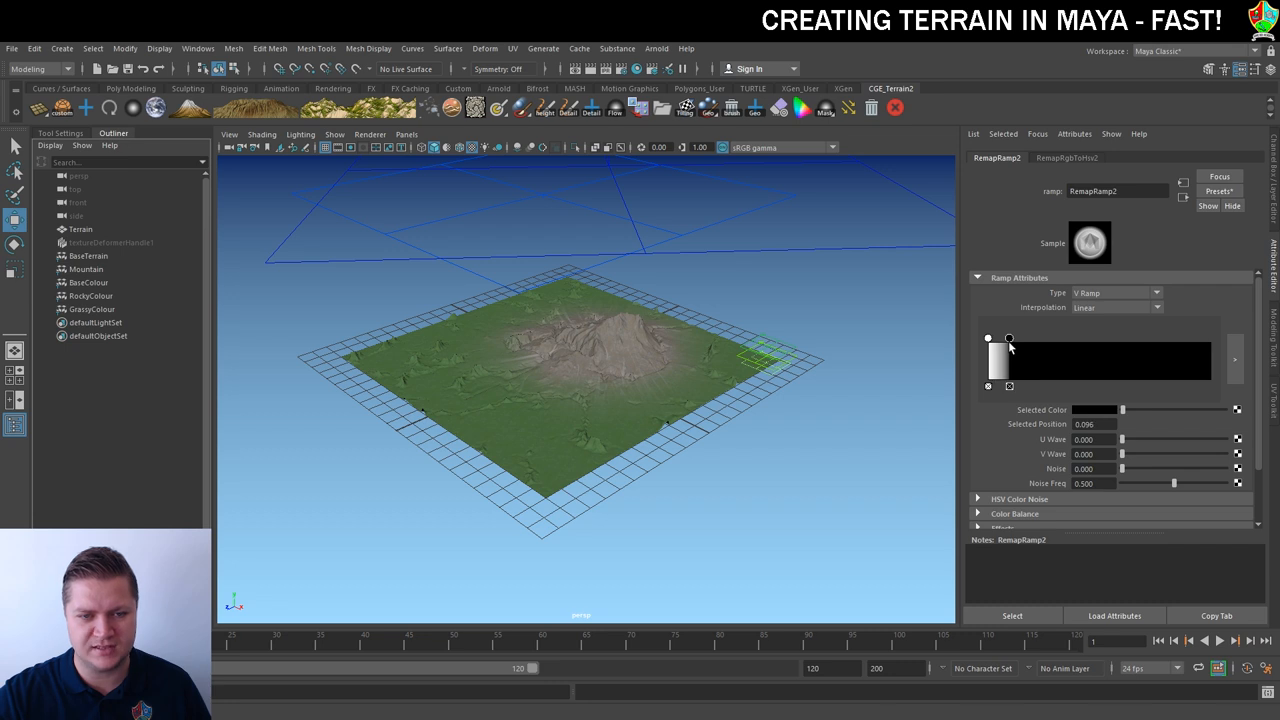
left_click_drag(1008, 338, 1008, 338)
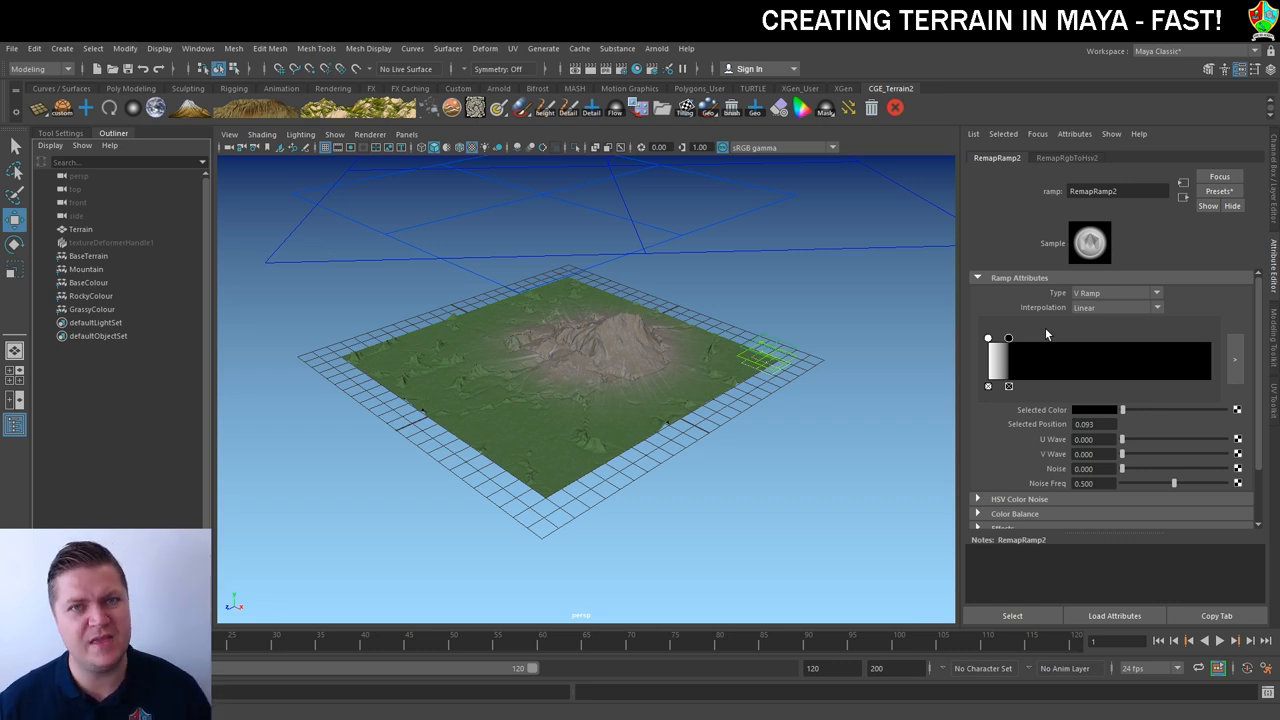
mouse_move(1108, 276)
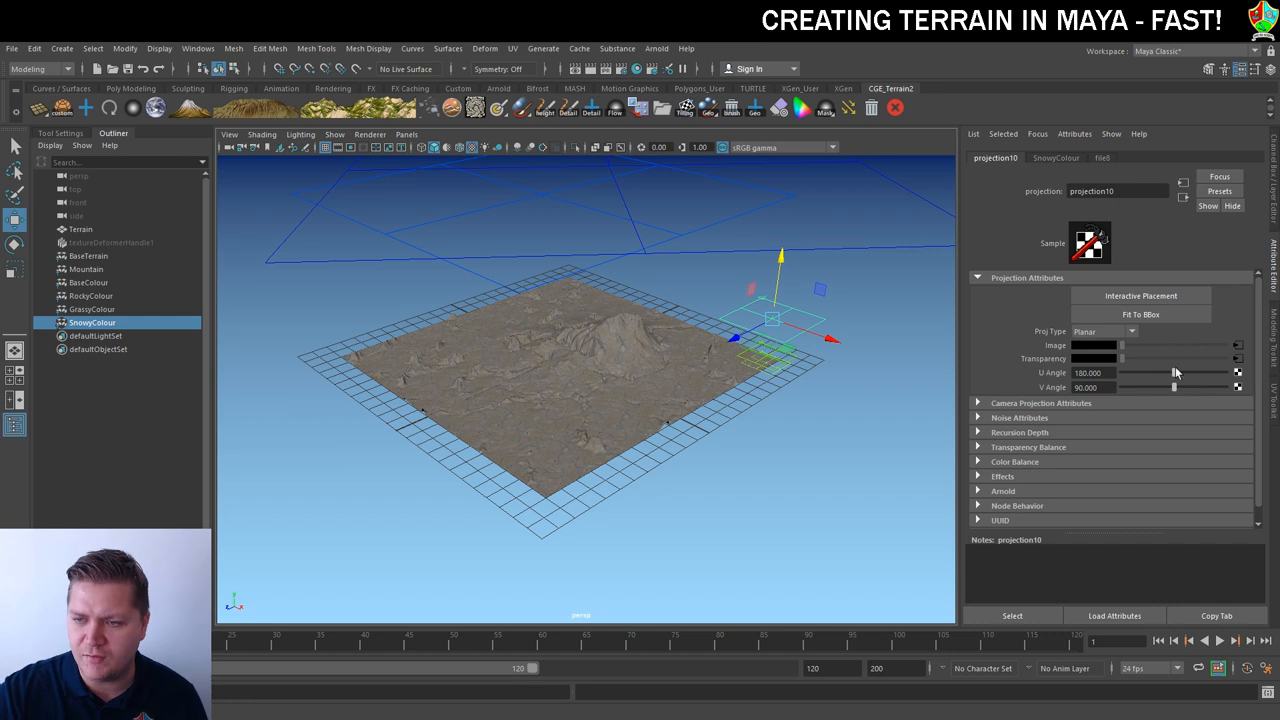
- Set the SnowyColour layer's file8 Default Color to white
left_click(1102, 156)
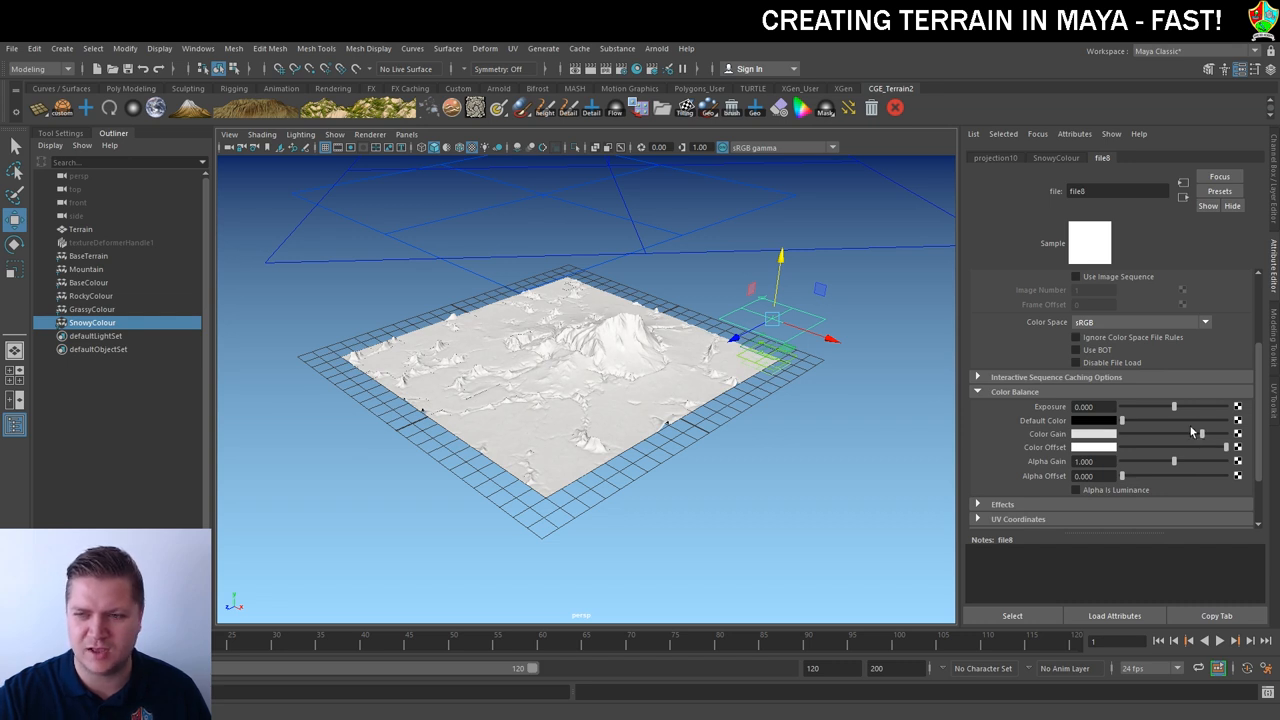
mouse_move(1184, 422)
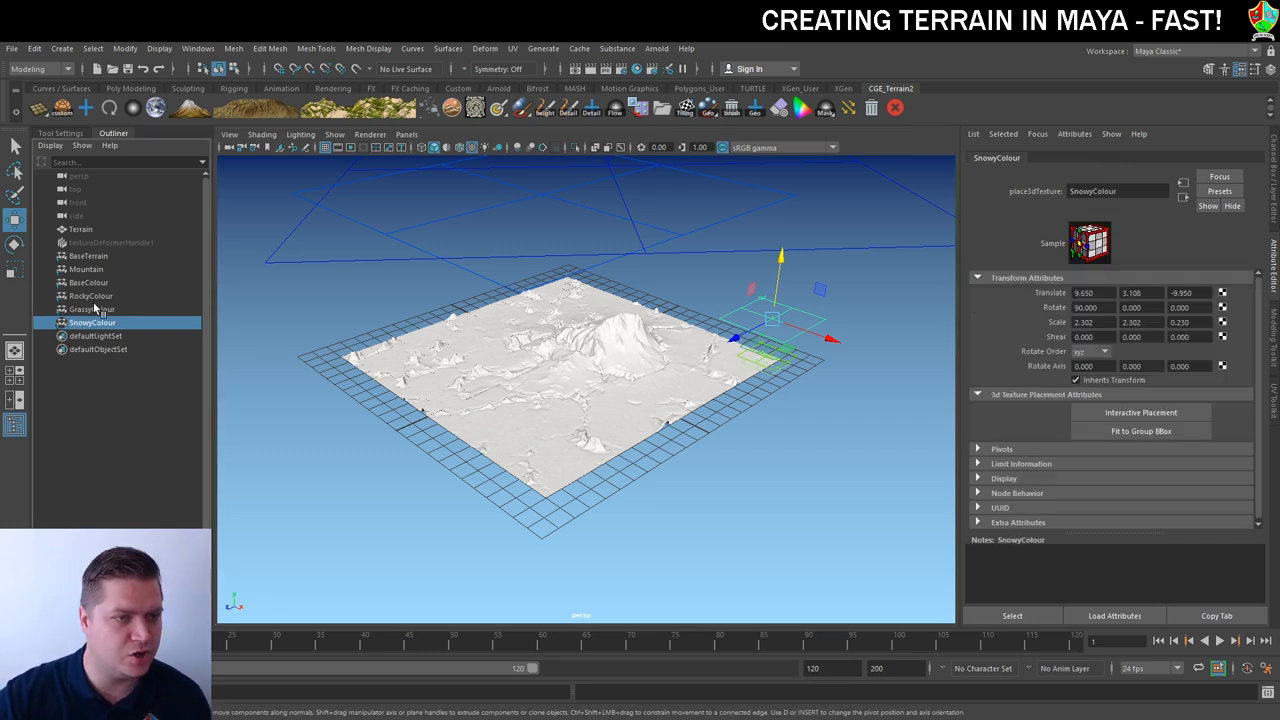
- Create a Directional mask for the snow and lower the snow1 Threshold so green patches show
left_click(88, 256)
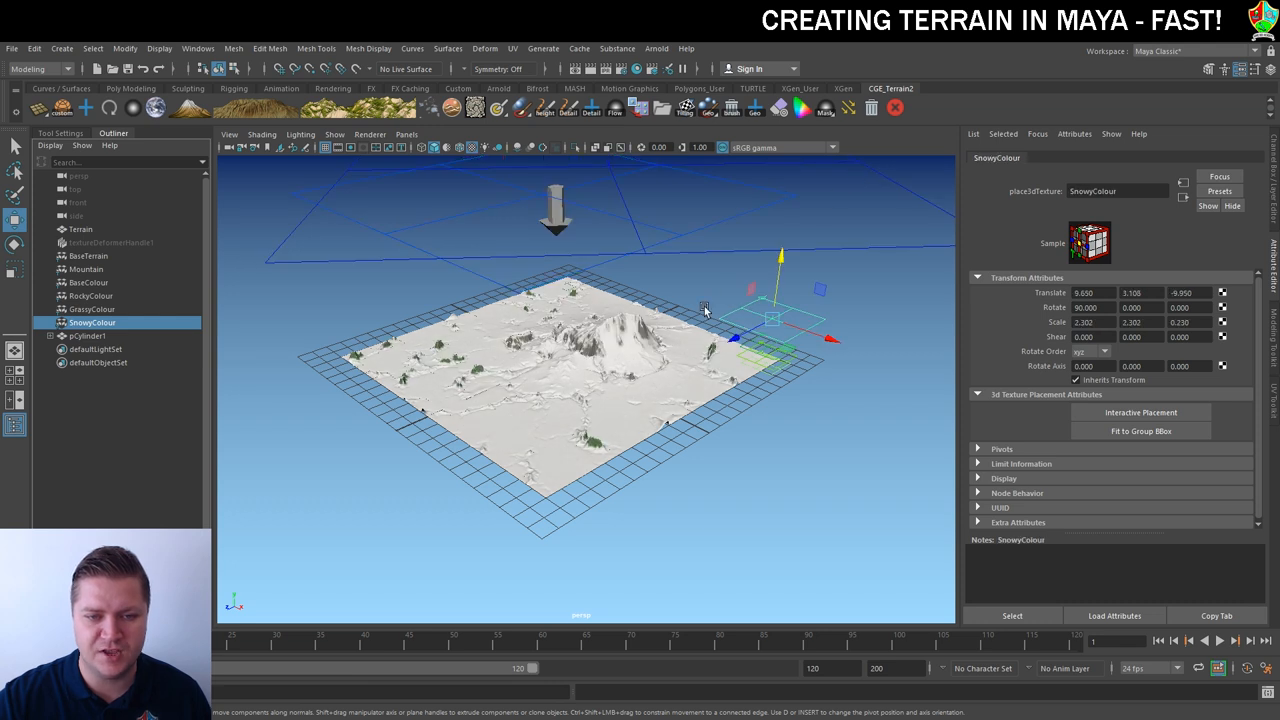
mouse_move(636, 268)
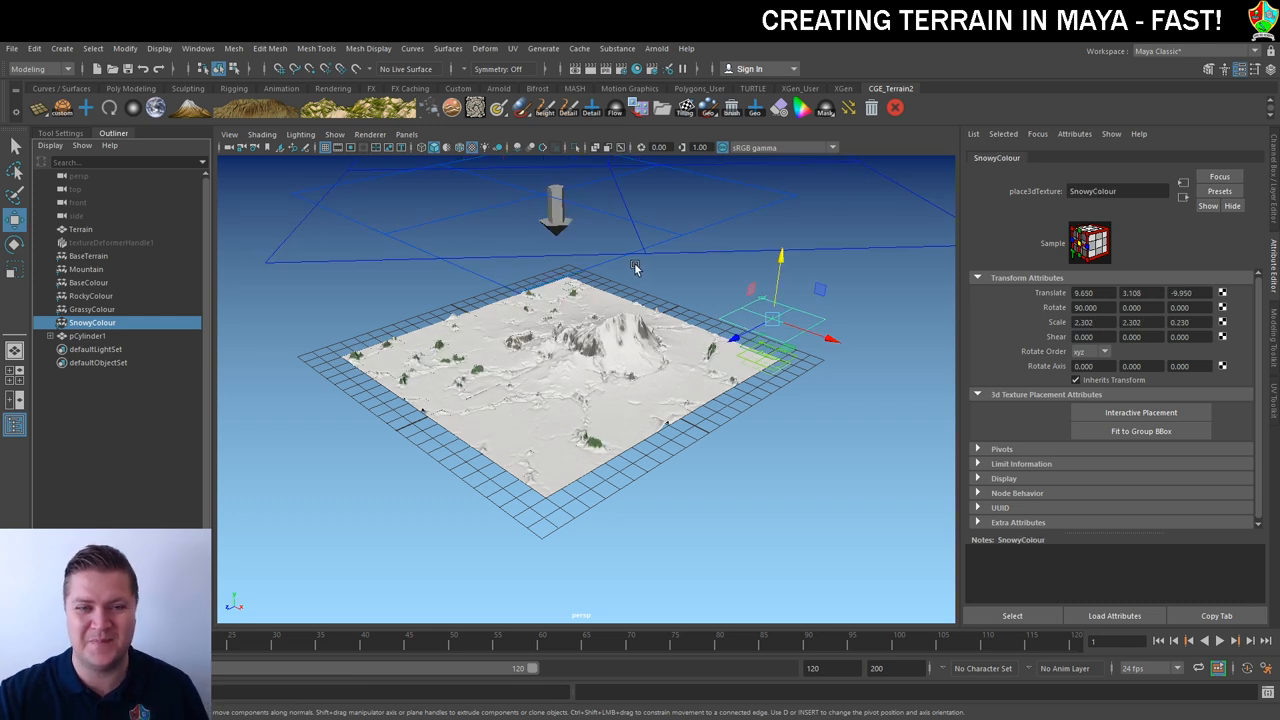
mouse_move(558, 228)
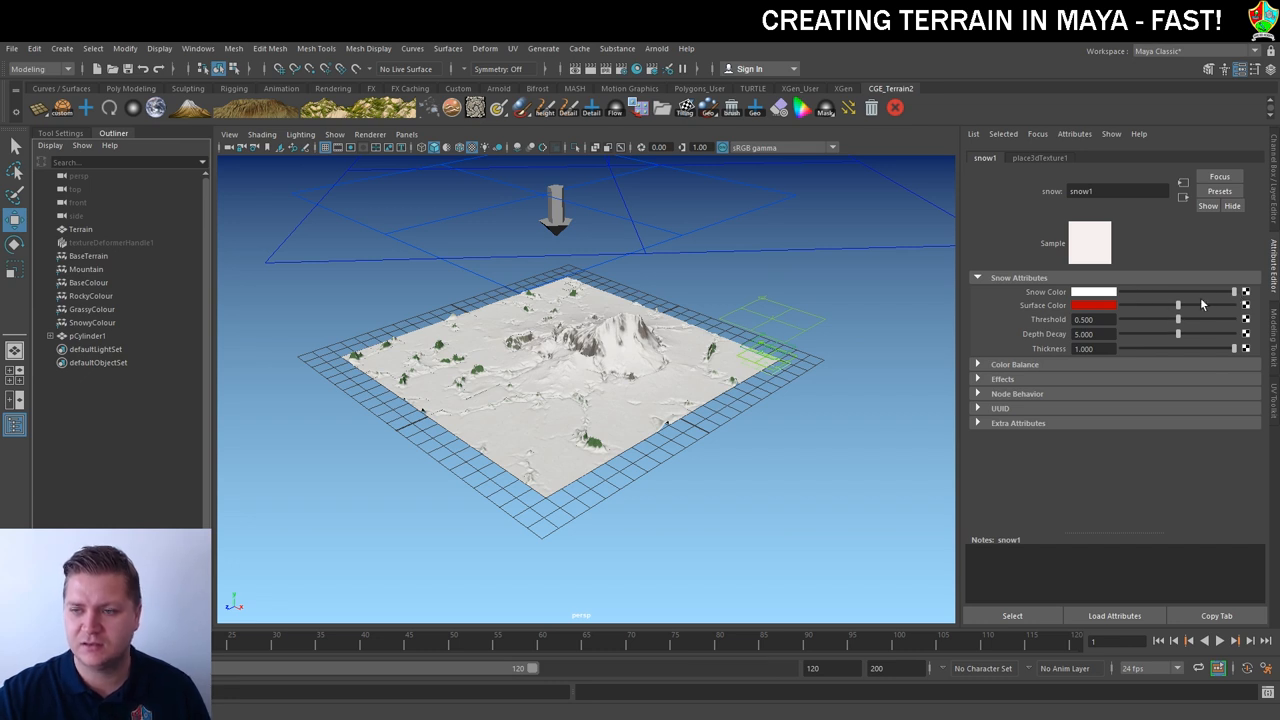
left_click_drag(1204, 304, 1170, 304)
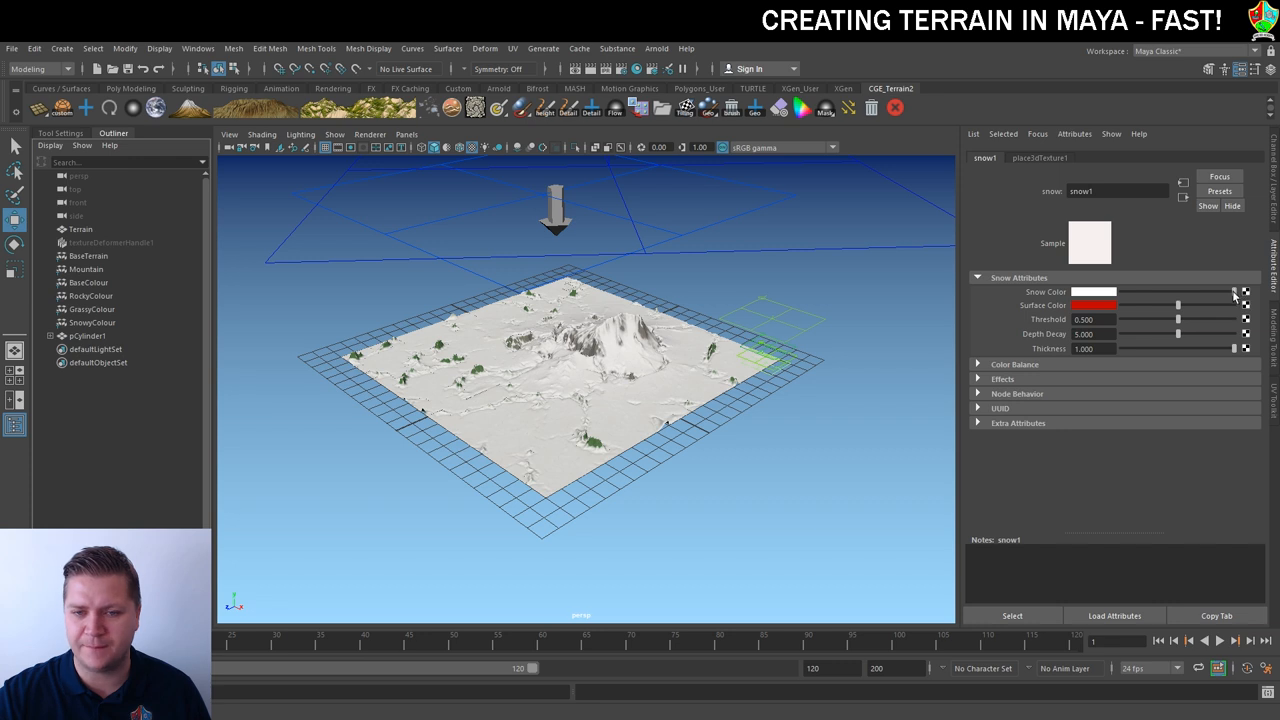
mouse_move(616, 224)
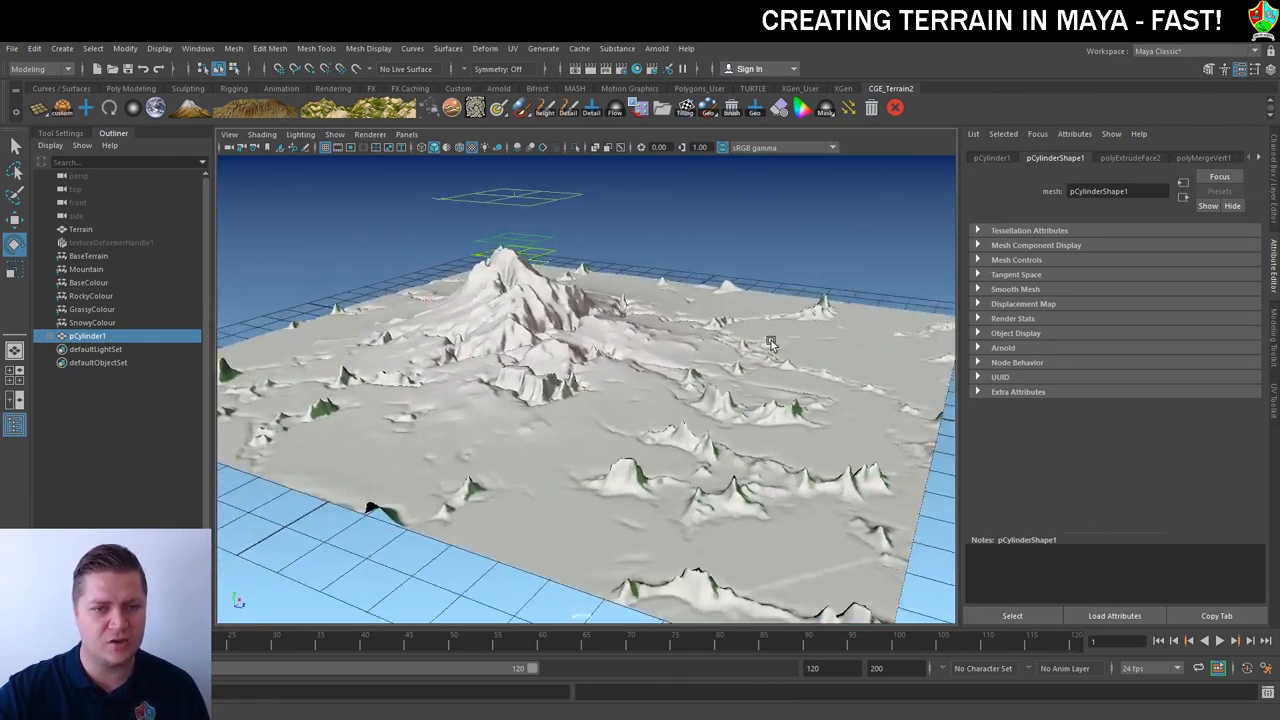
left_click_drag(770, 344, 656, 350)
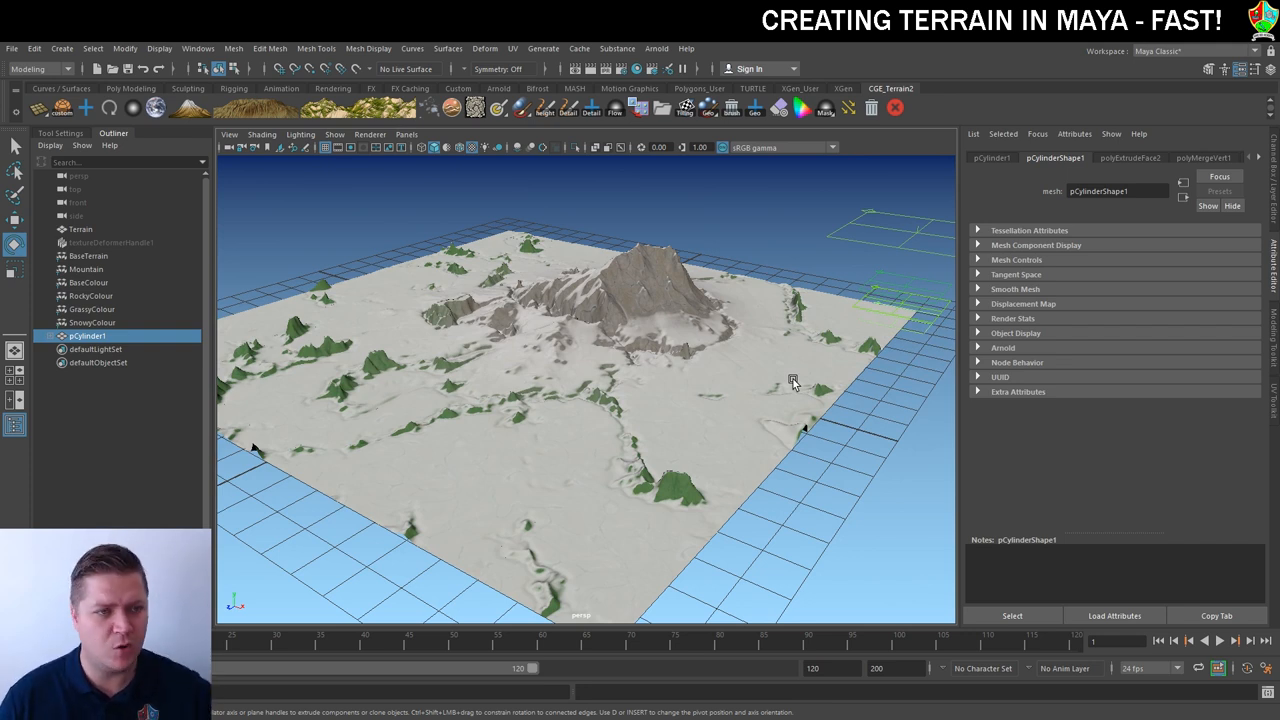
mouse_move(624, 128)
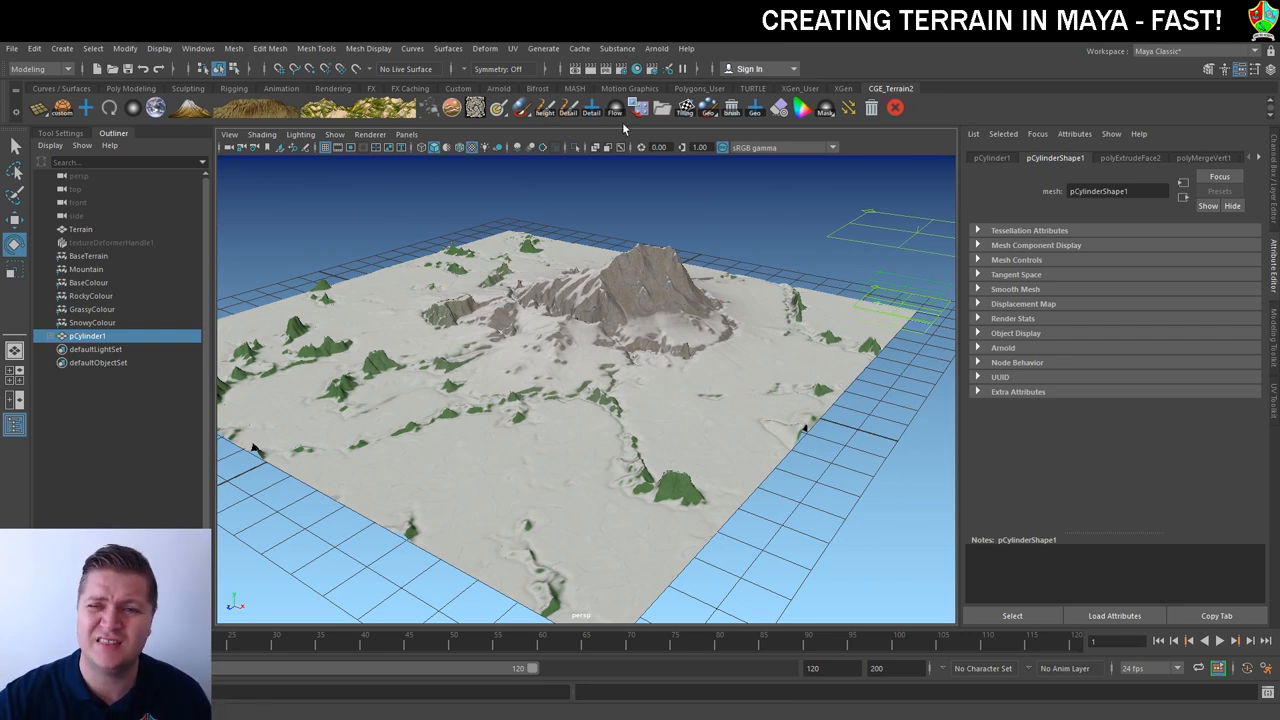
mouse_move(464, 130)
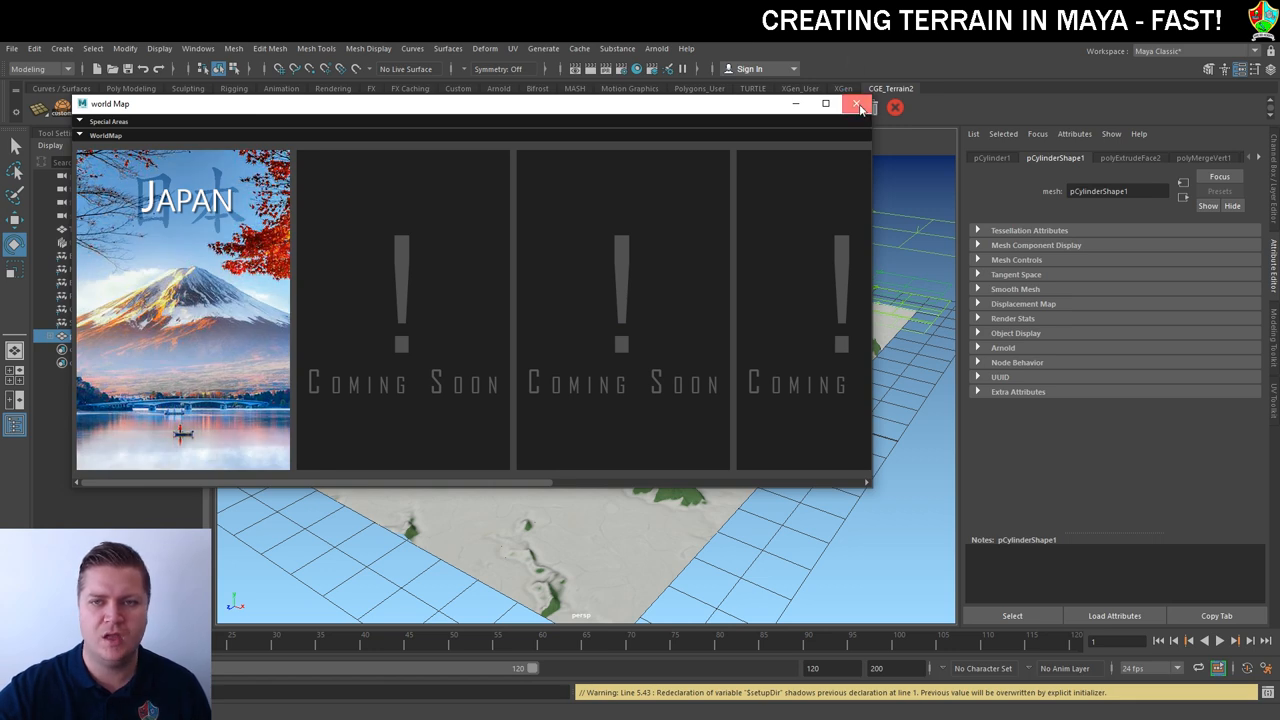
left_click(860, 106)
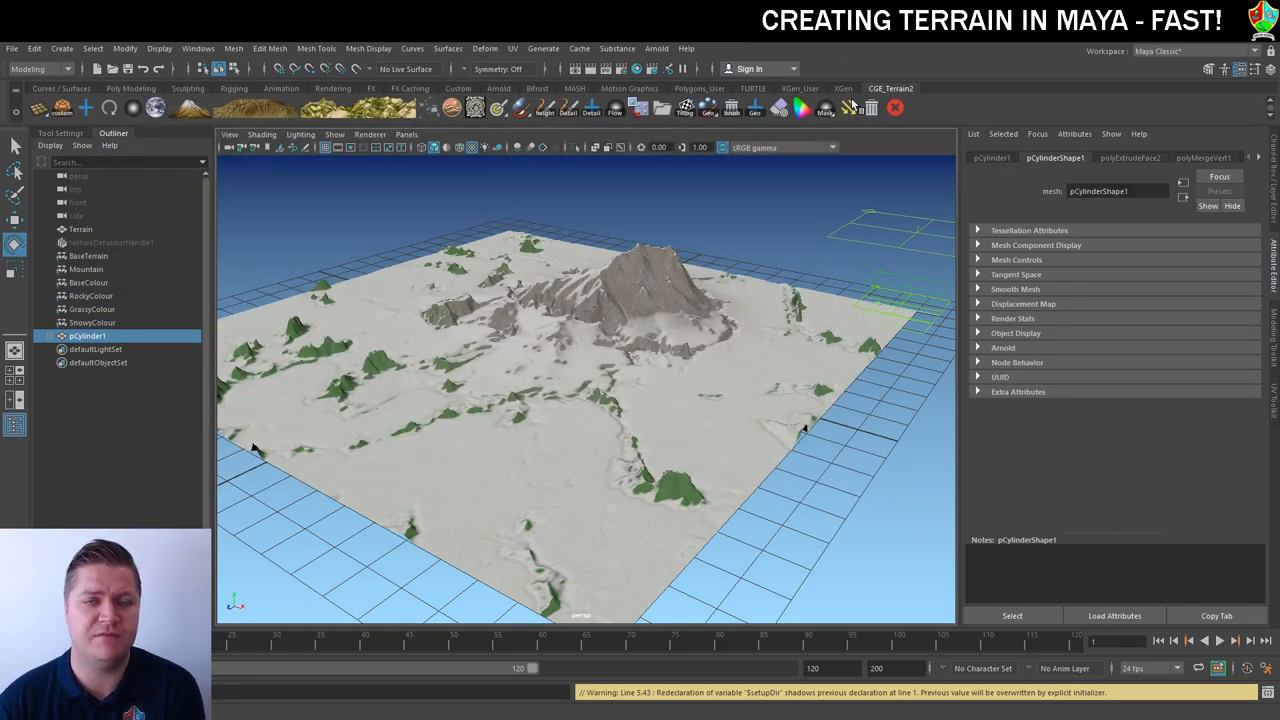